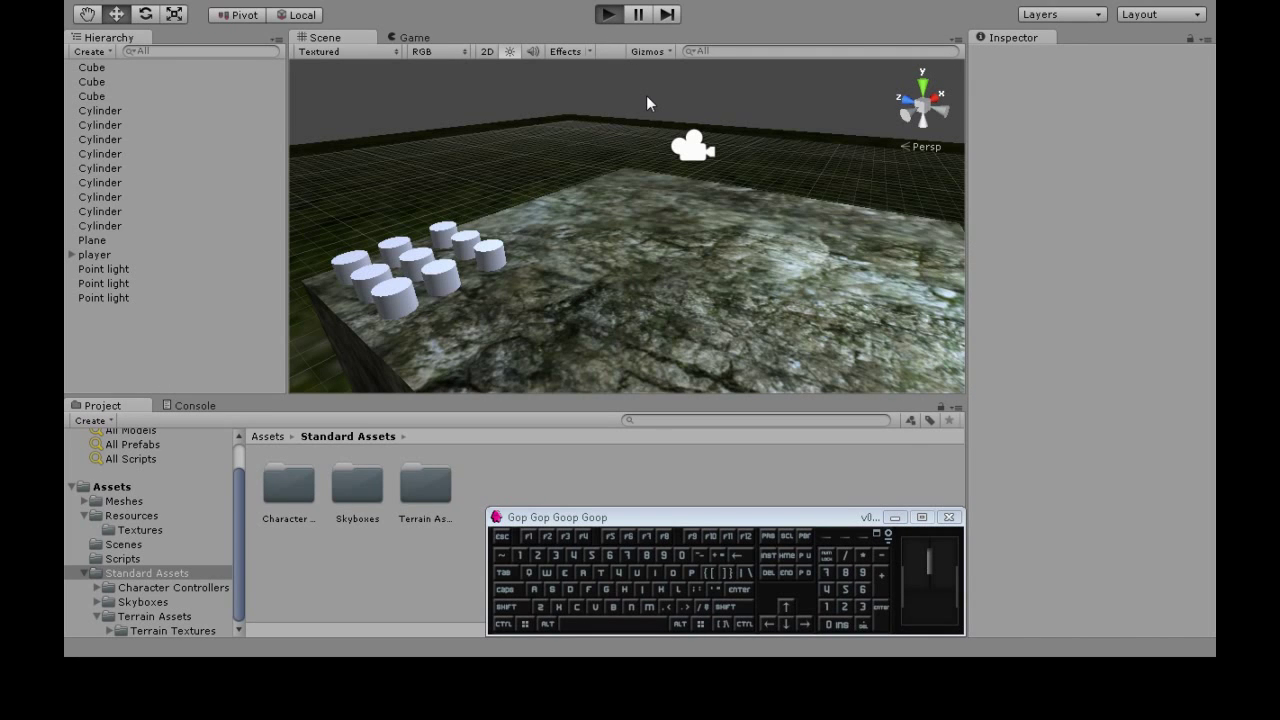
# Test-run the game, then import the standard Particles package into the project.
pyautogui.click(606, 14)
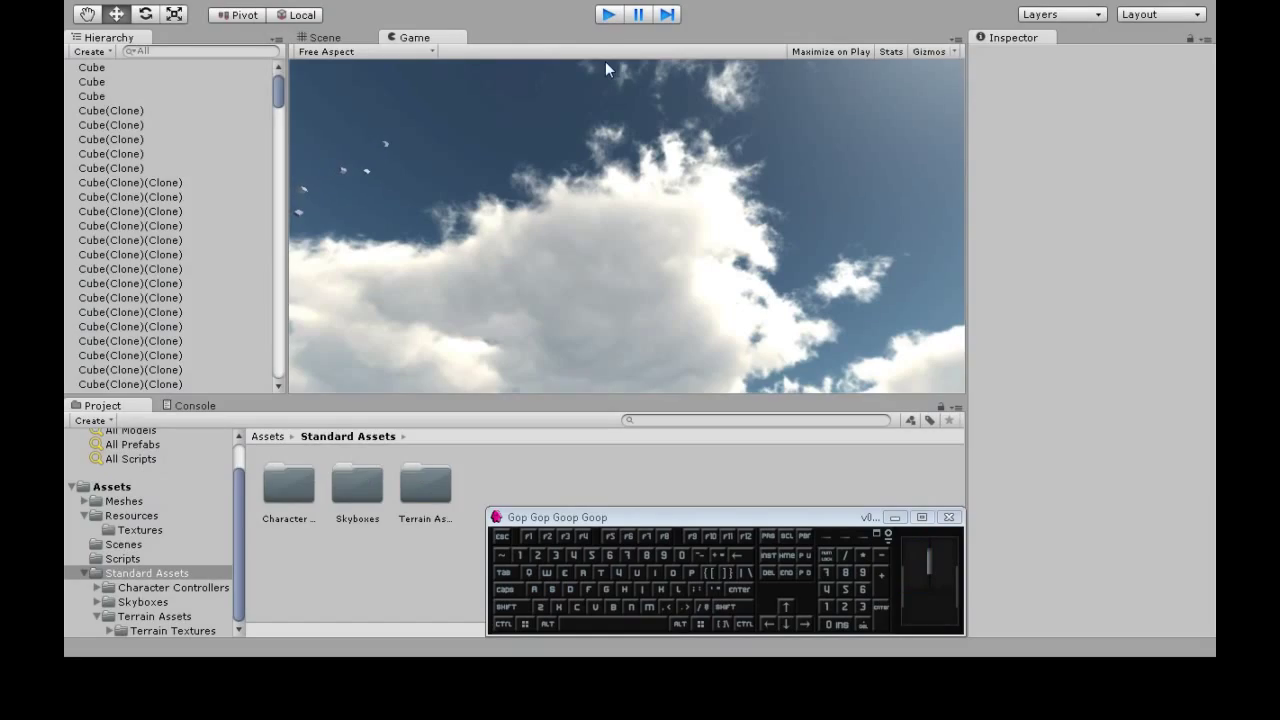
pyautogui.click(322, 37)
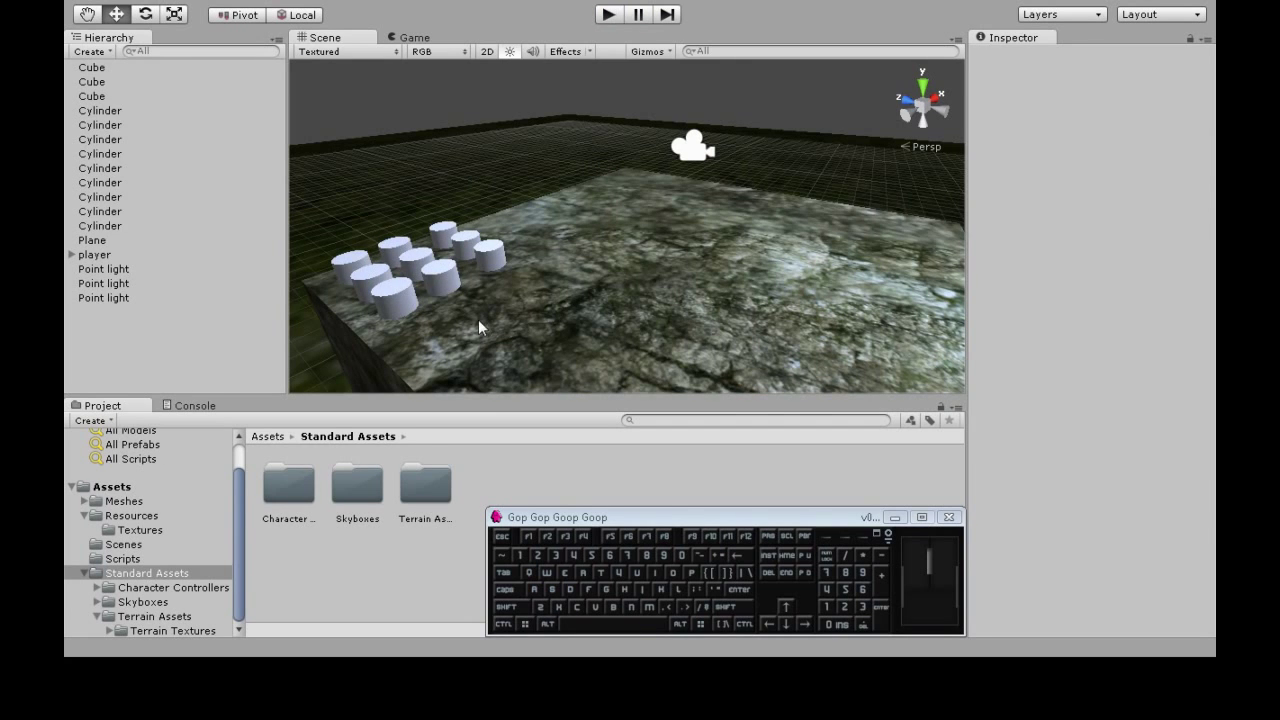
pyautogui.moveTo(649, 253)
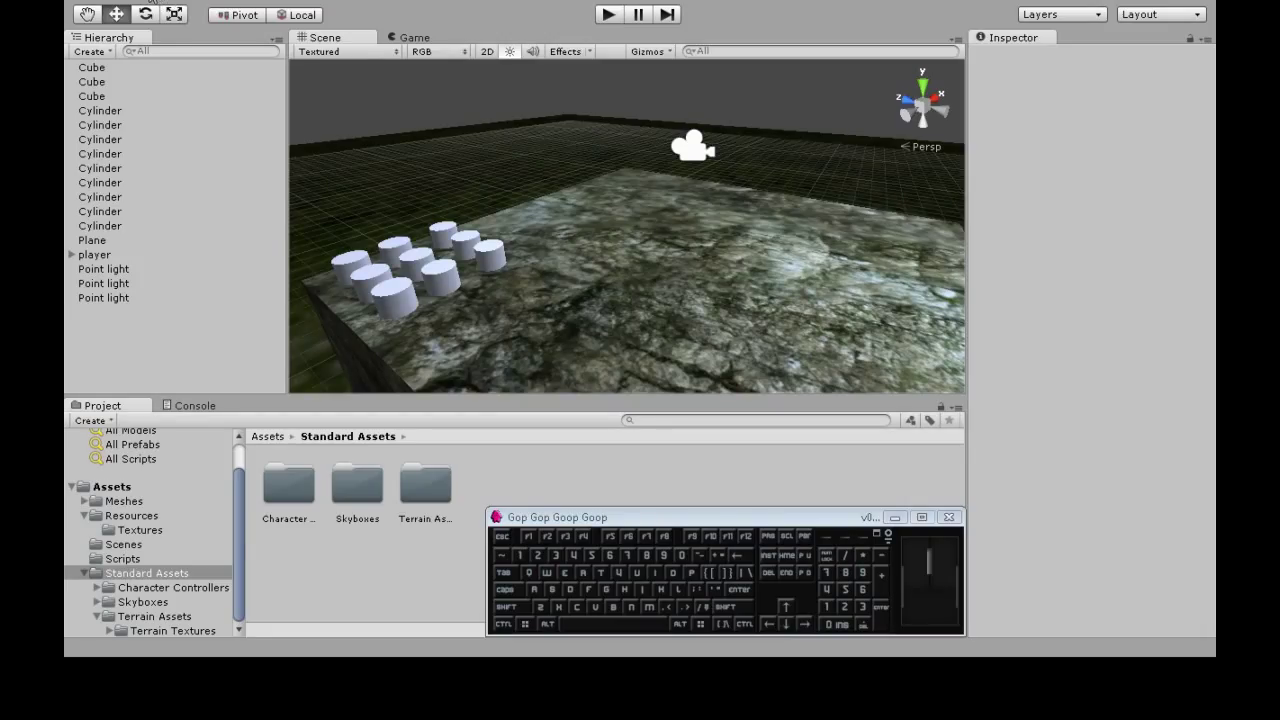
pyautogui.rightClick(90, 50)
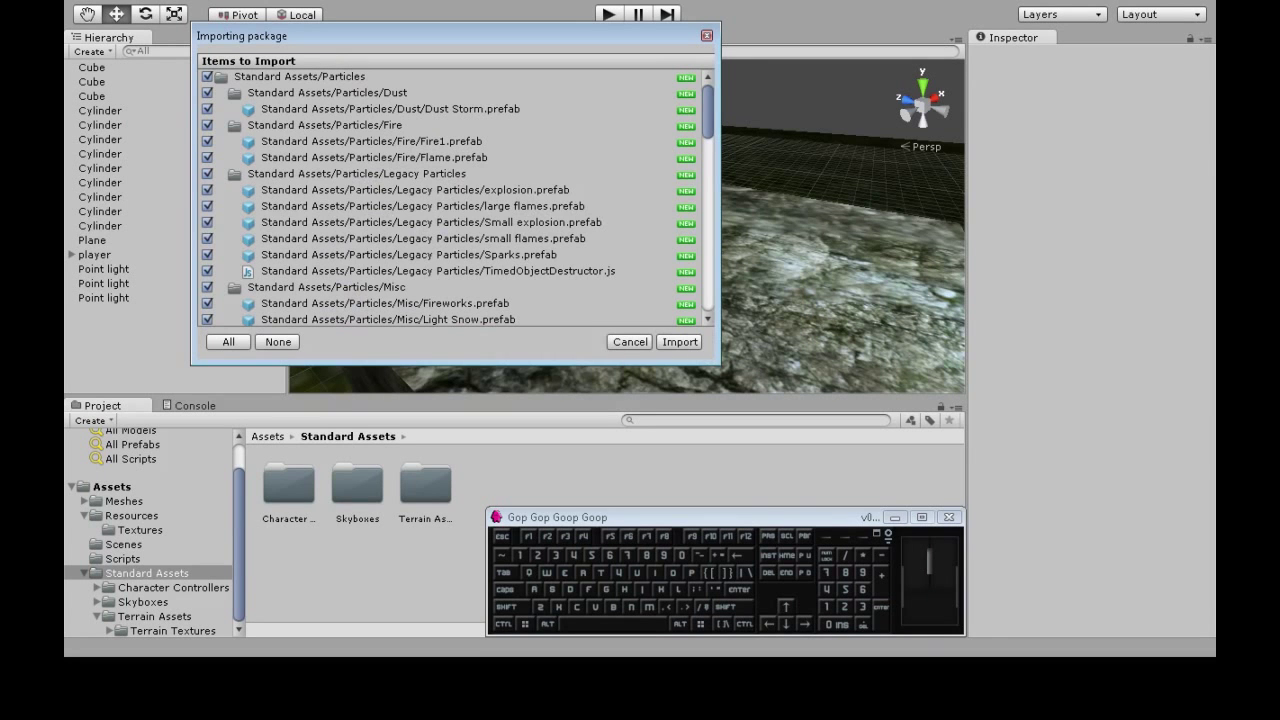
pyautogui.click(678, 341)
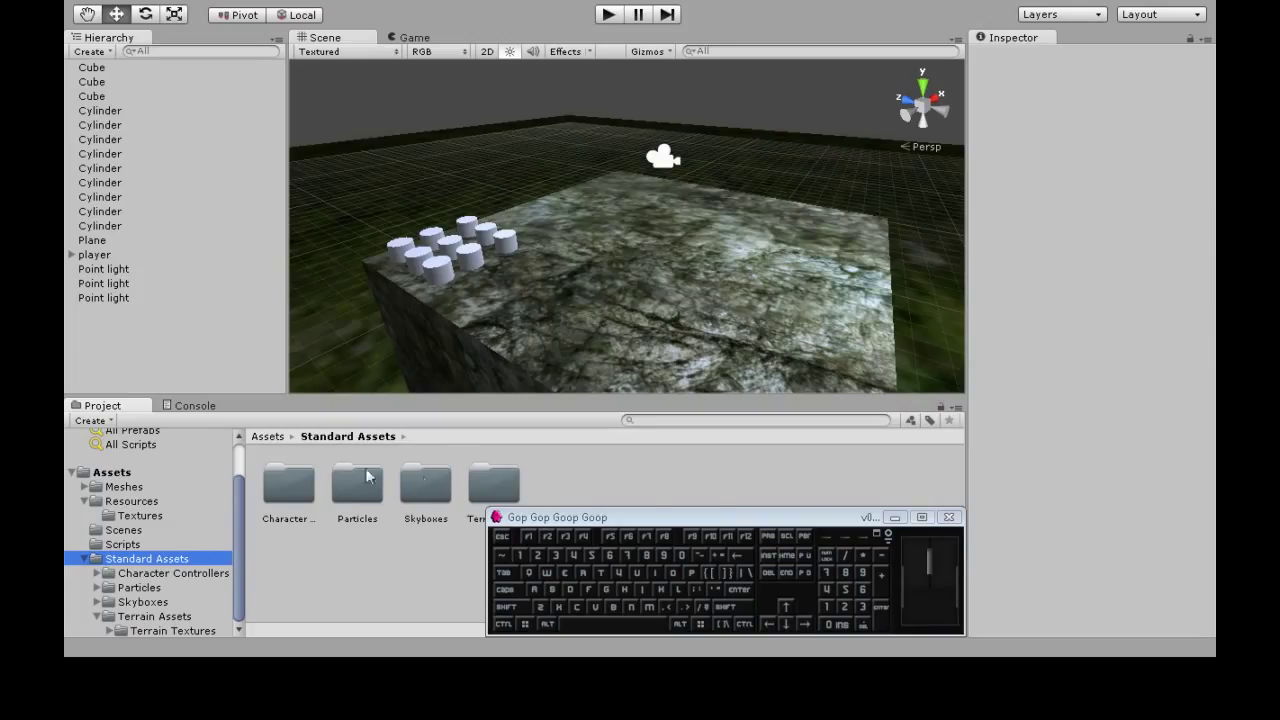
# Browse into Standard Assets > Particles > Misc to reach the Fireworks effect.
pyautogui.doubleClick(356, 485)
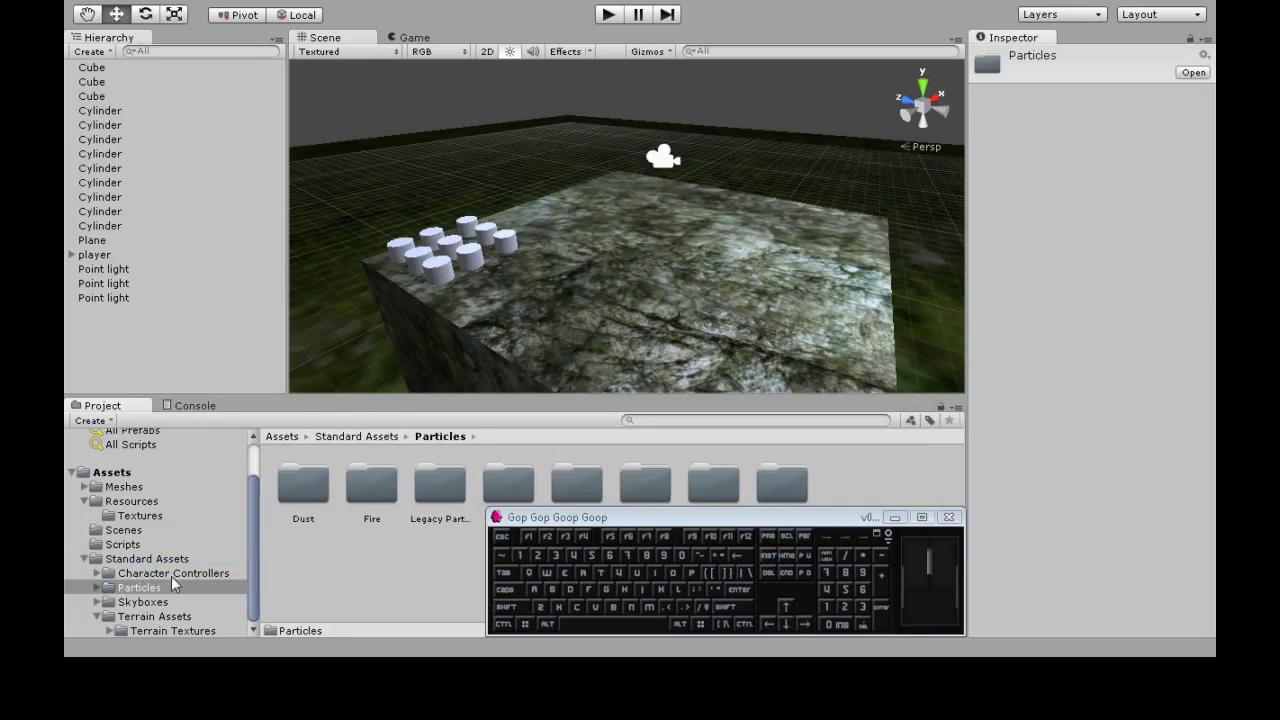
pyautogui.click(140, 501)
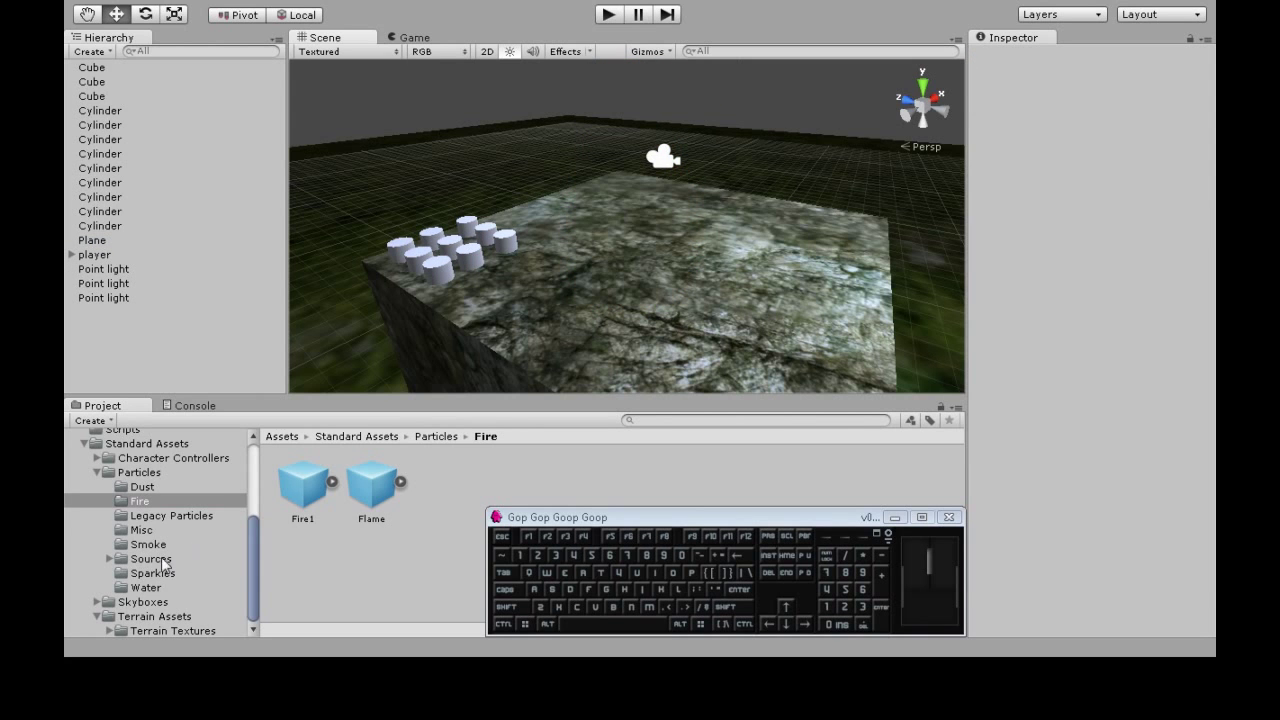
pyautogui.click(141, 529)
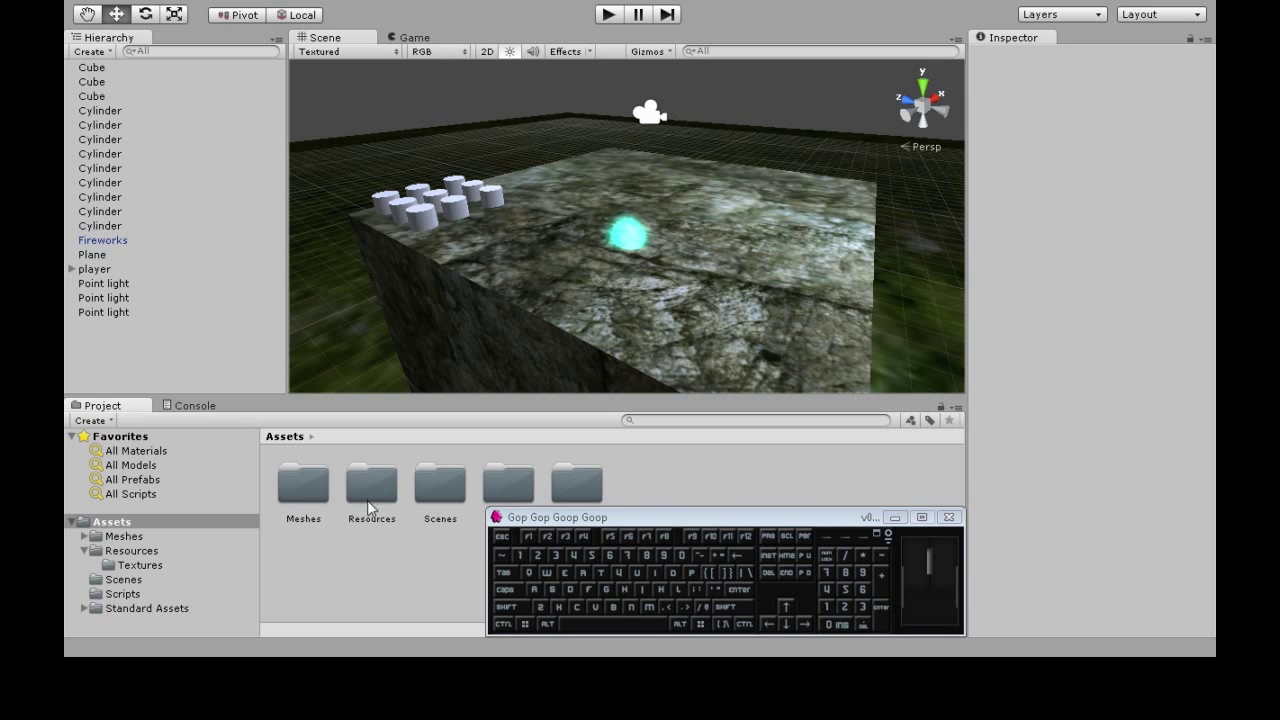
# Save Fireworks as a prefab in Resources and delete it from the scene.
pyautogui.doubleClick(371, 485)
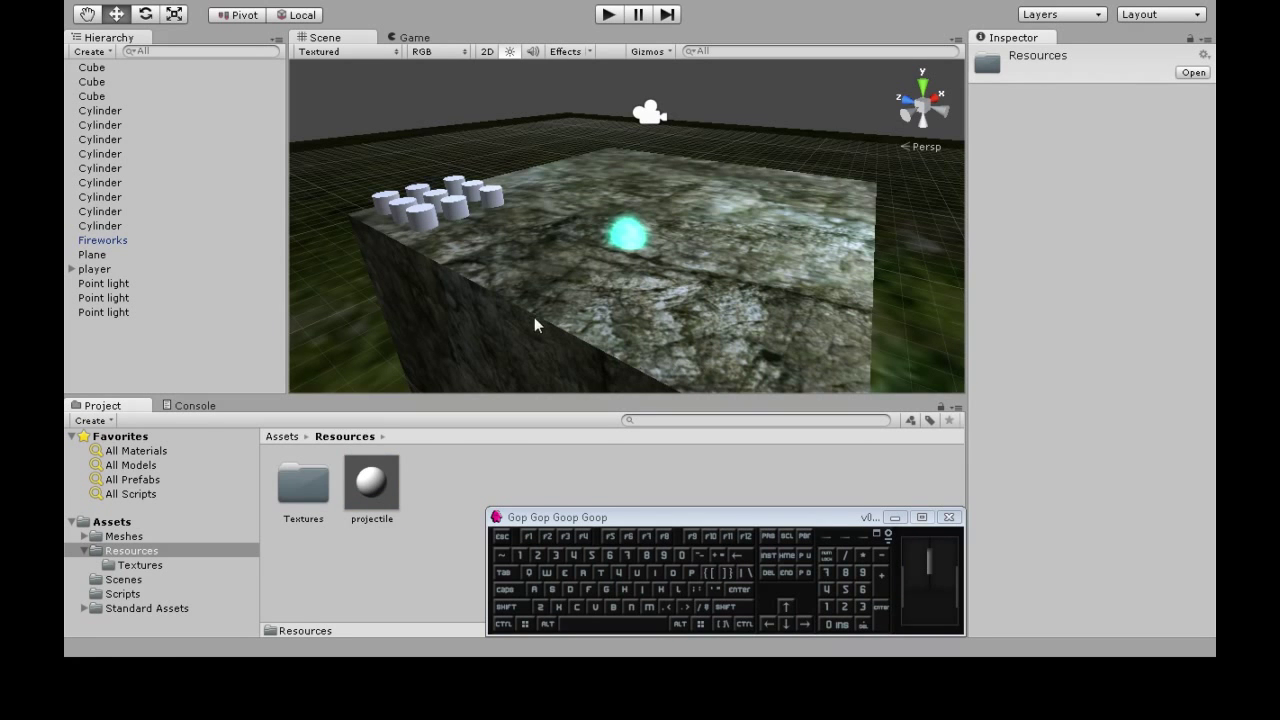
pyautogui.moveTo(103, 240)
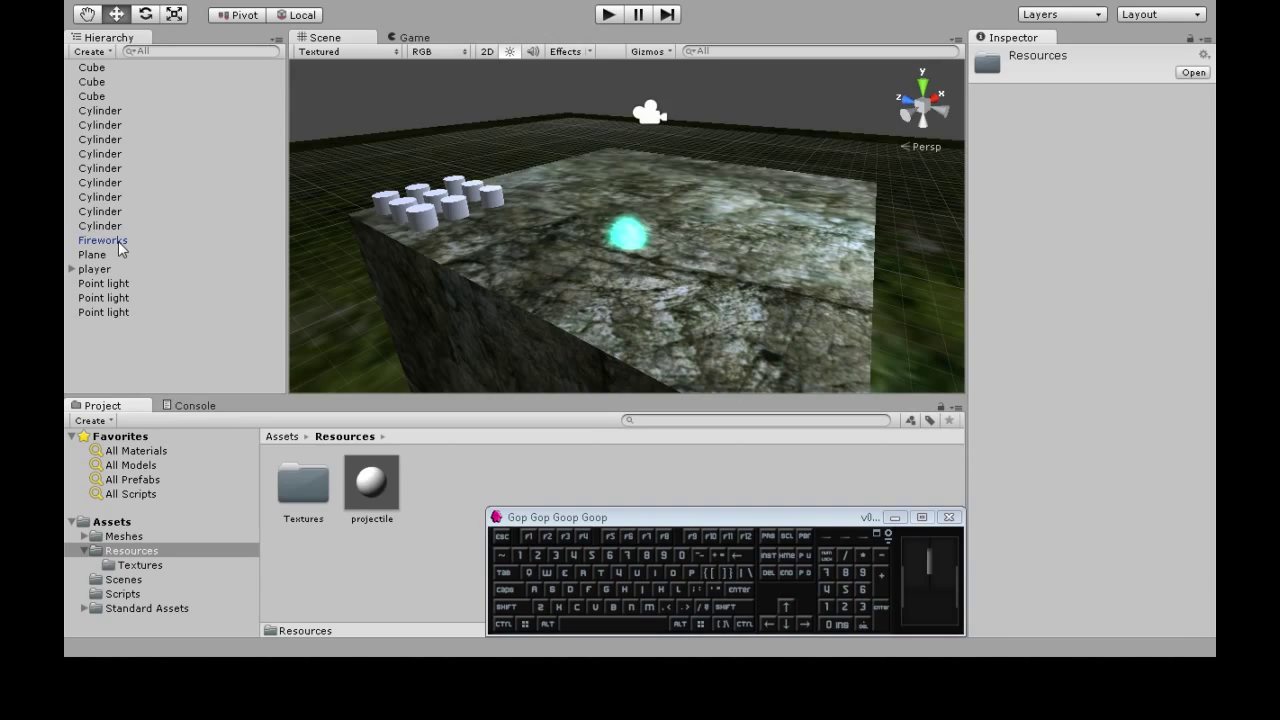
pyautogui.click(102, 240)
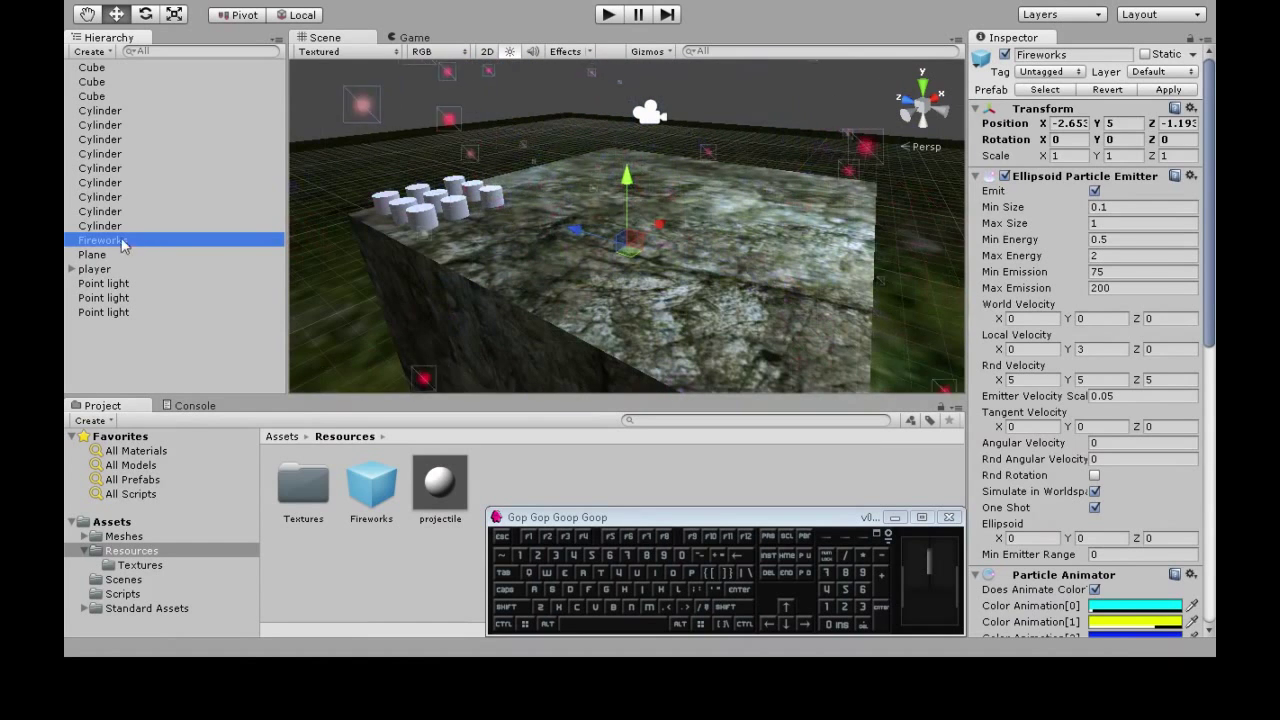
pyautogui.click(371, 482)
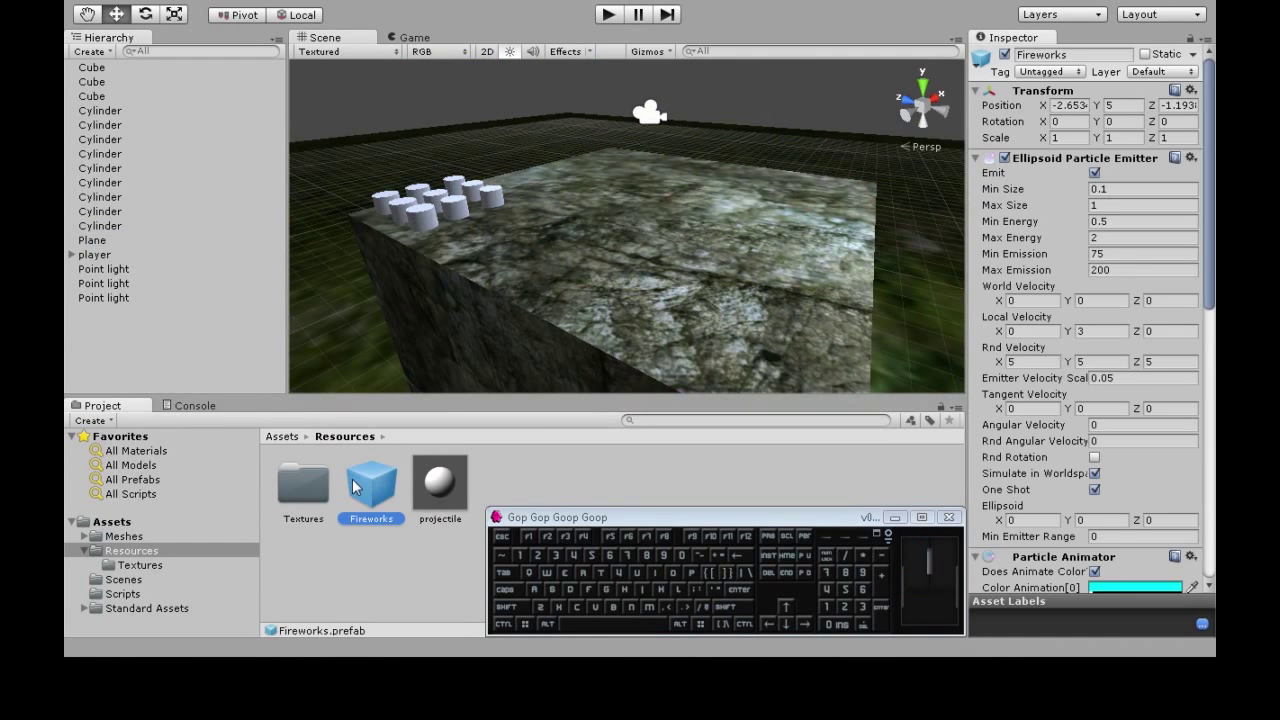
pyautogui.moveTo(393, 543)
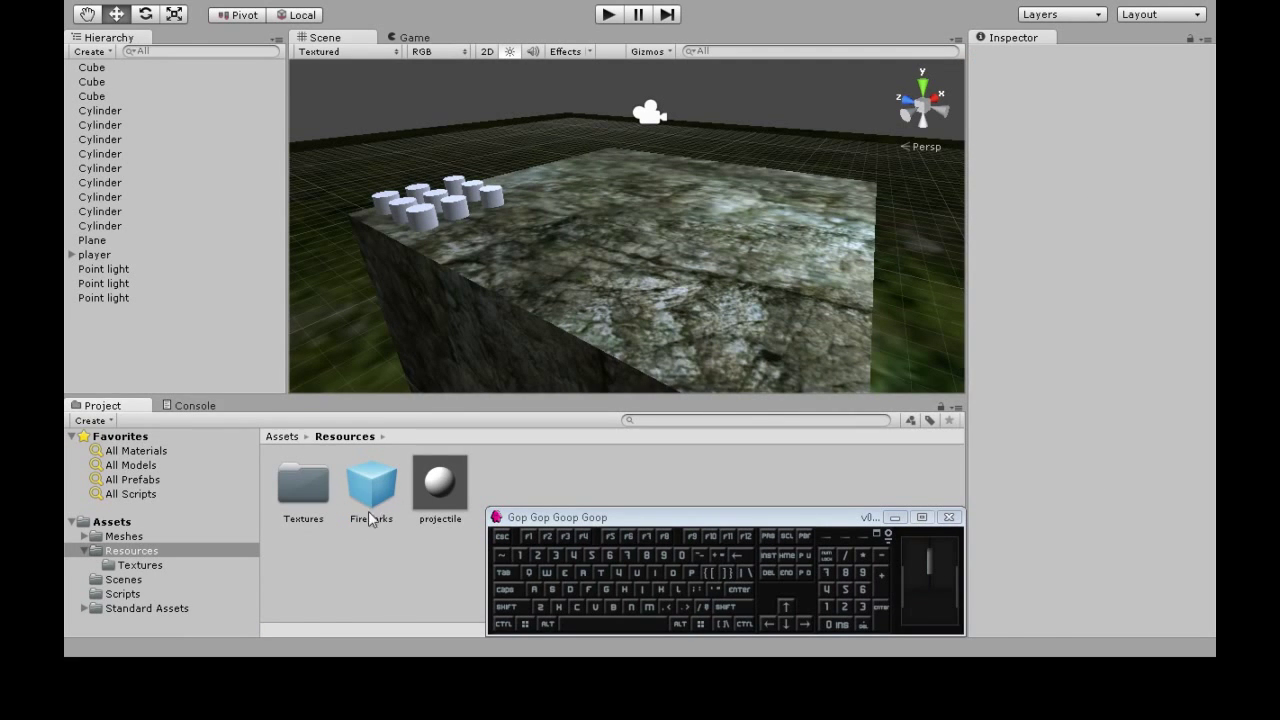
pyautogui.click(370, 485)
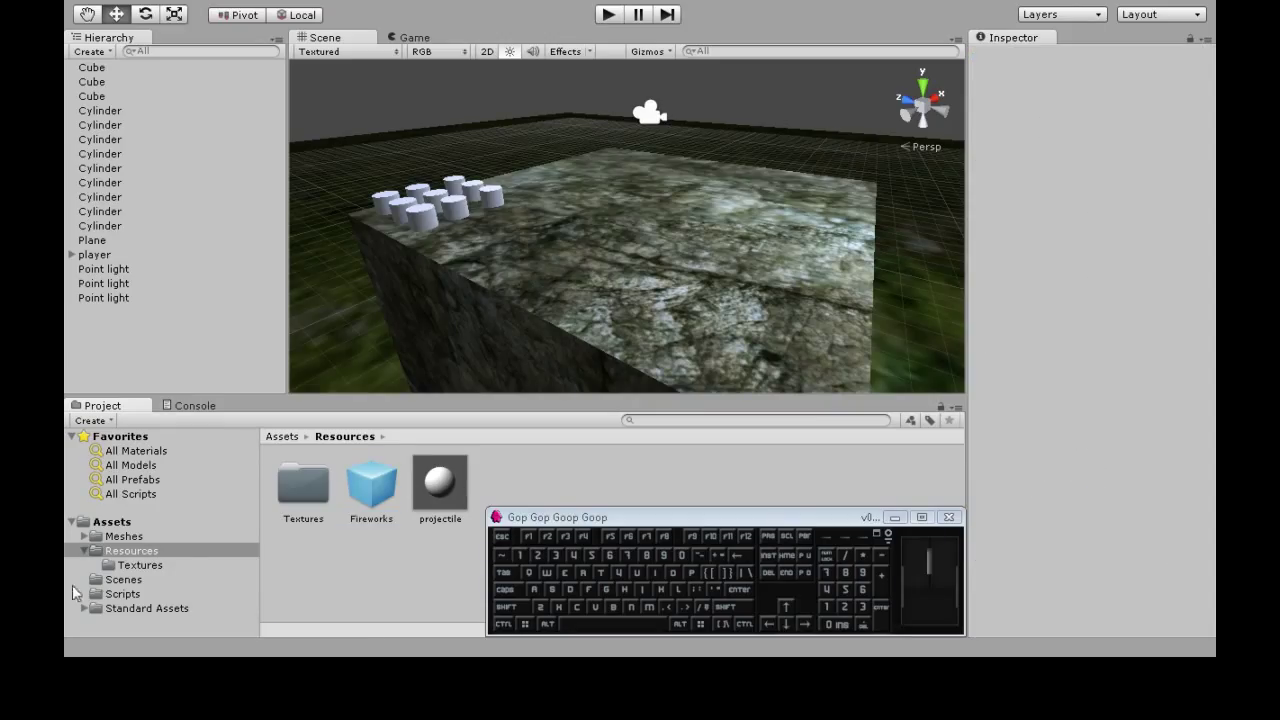
# Create an ExplodingProjectile C# script in the Scripts folder.
pyautogui.click(122, 593)
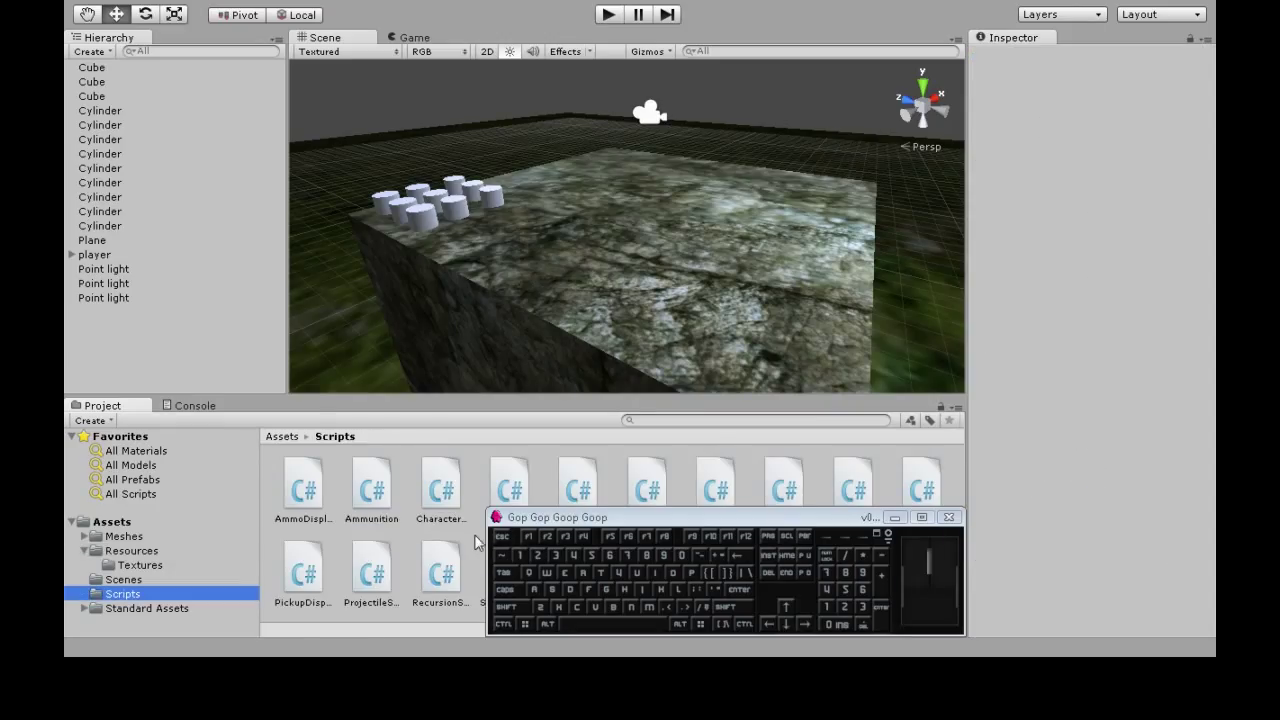
pyautogui.rightClick(475, 540)
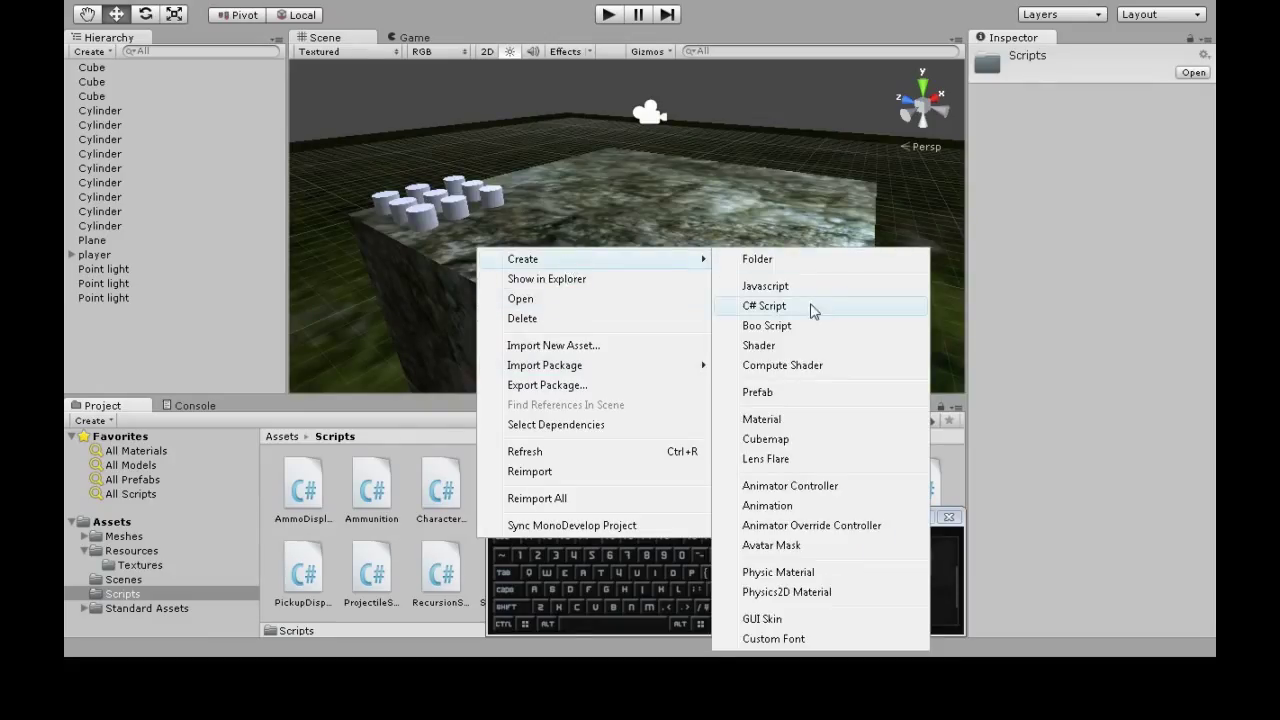
pyautogui.click(763, 305)
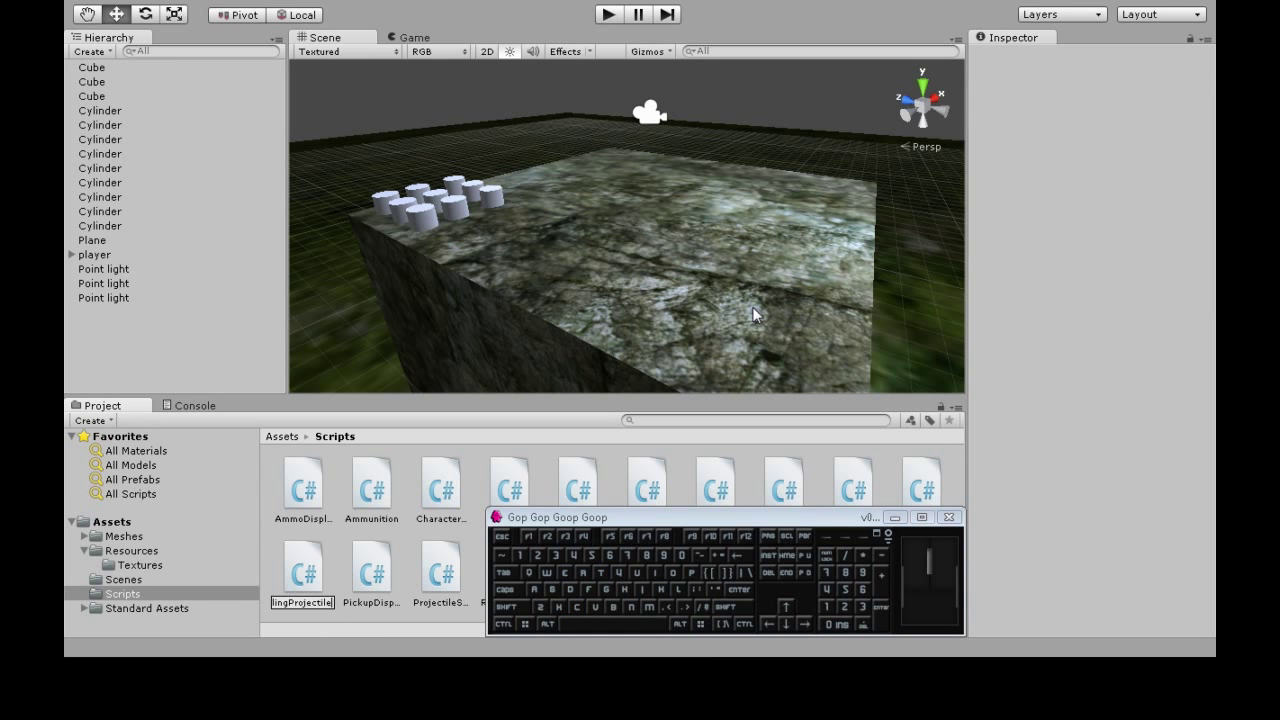
pyautogui.click(577, 483)
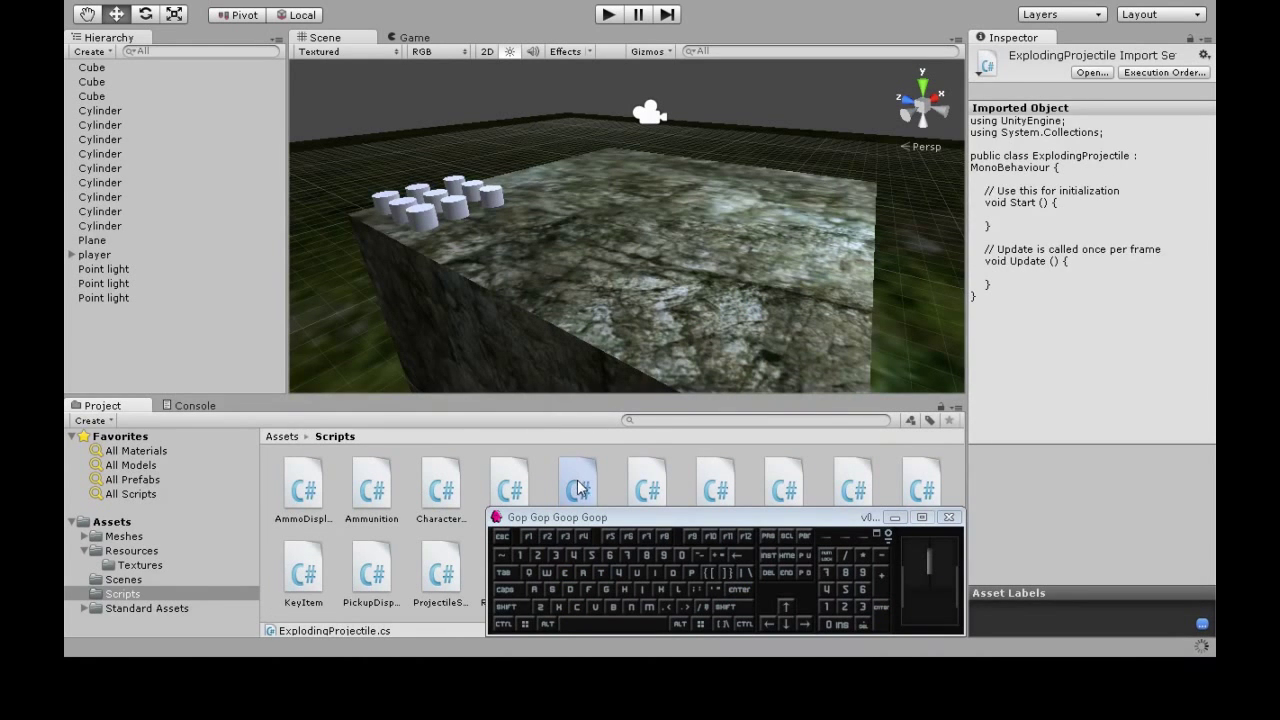
pyautogui.moveTo(770, 305)
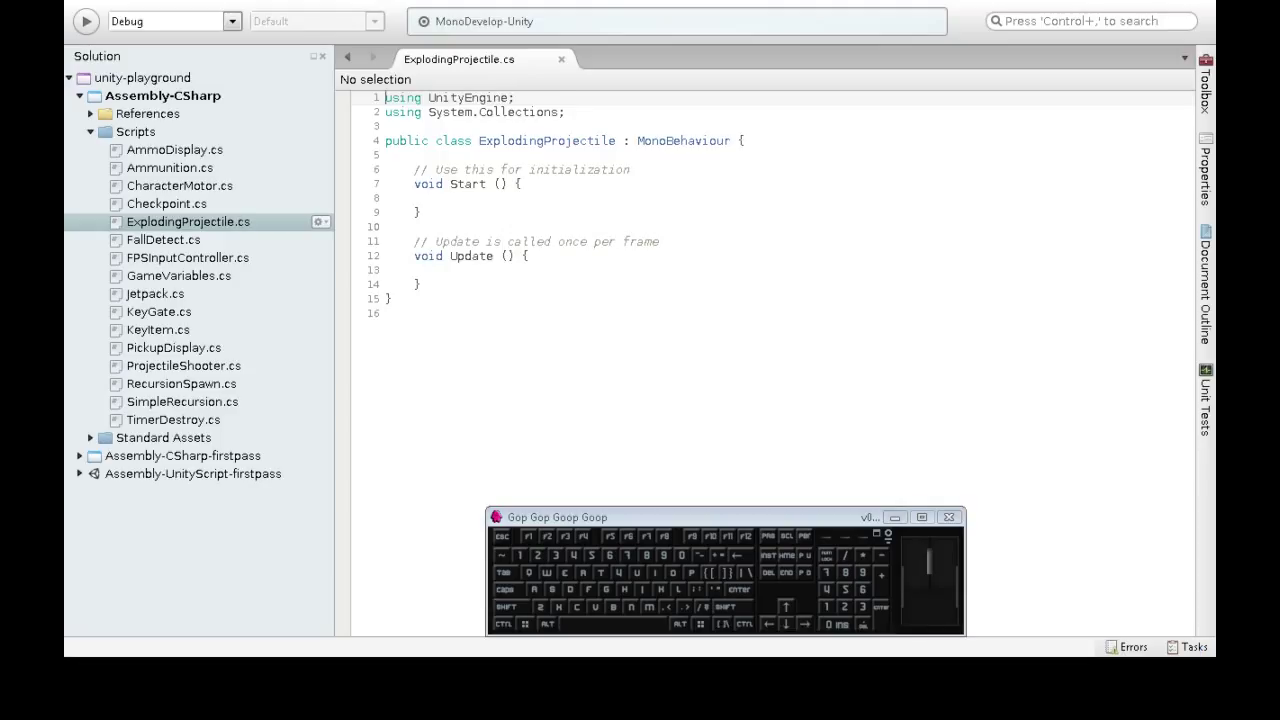
# Add an OnCollisionEnter method containing Destroy (gameObject);.
pyautogui.click(525, 255)
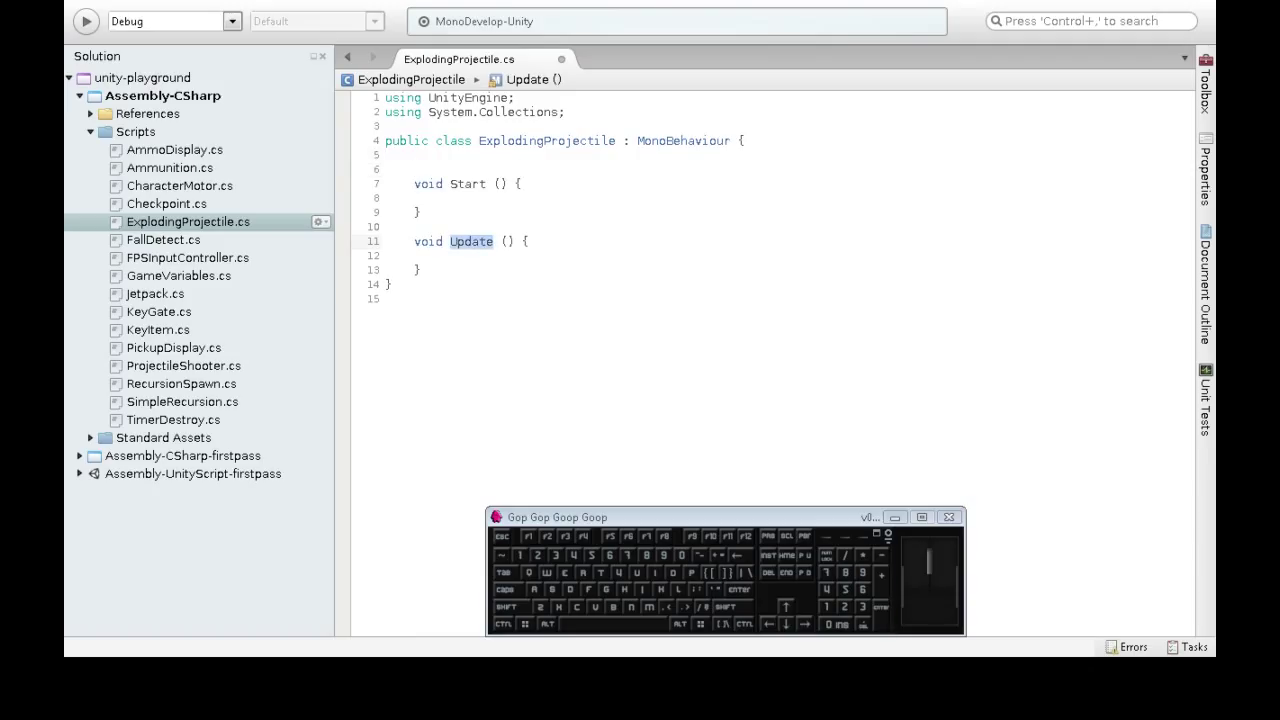
pyautogui.write('OnCollision')
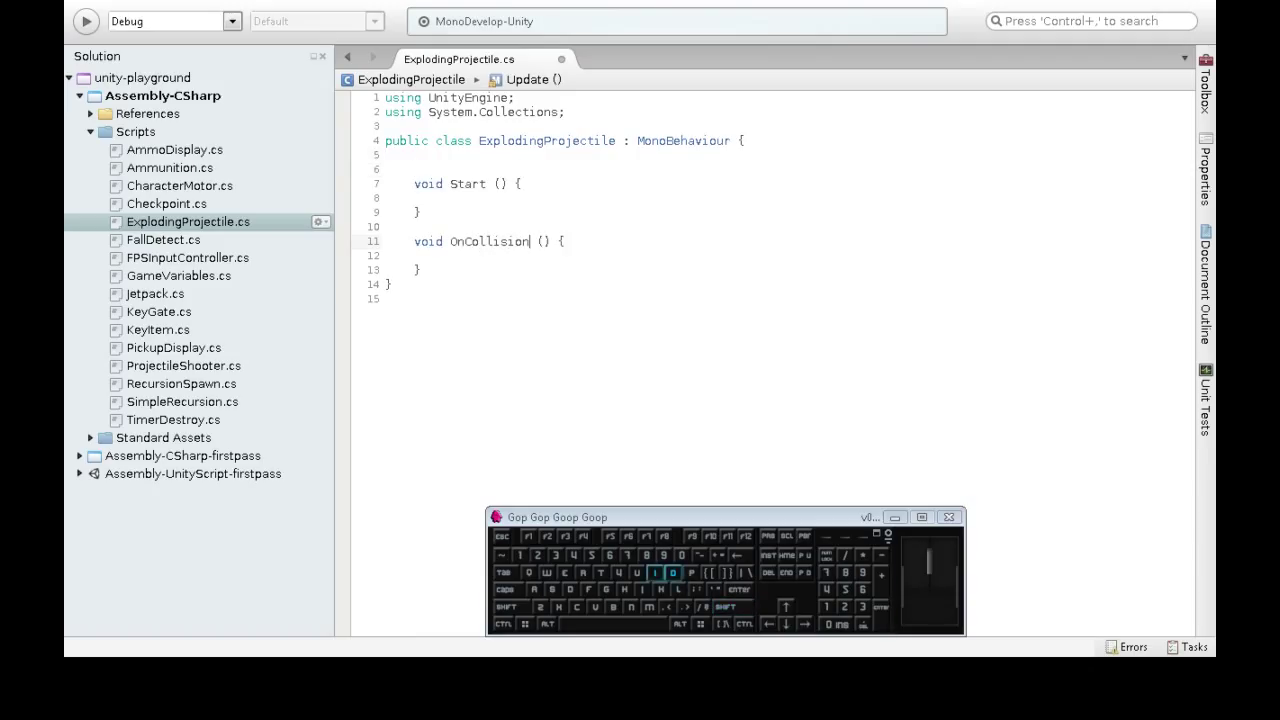
pyautogui.write('Enter')
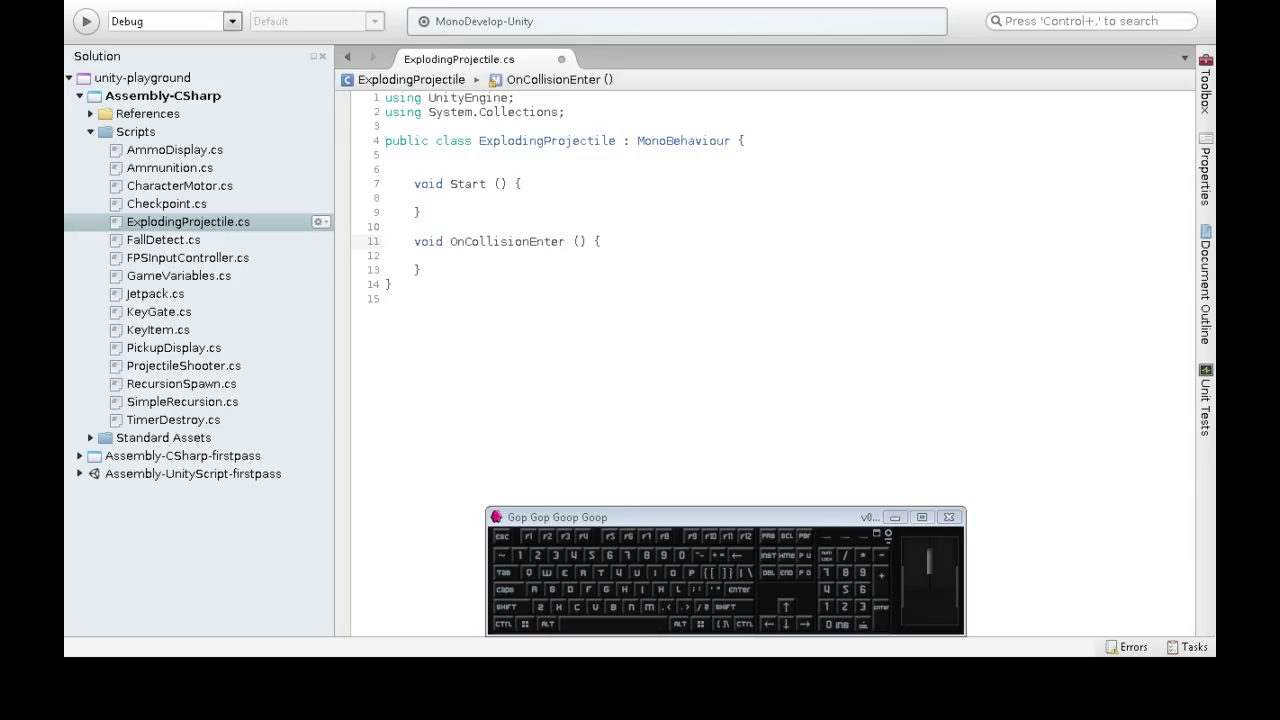
pyautogui.write('Collision collision')
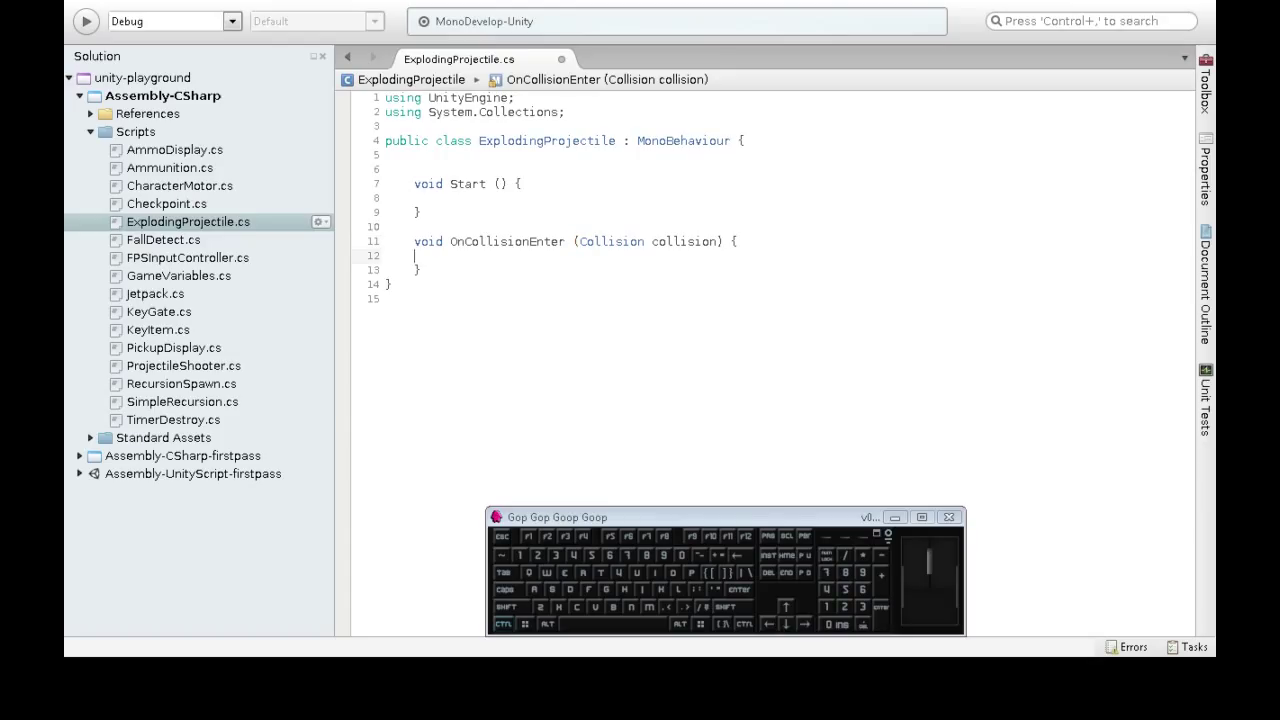
pyautogui.doubleClick(505, 241)
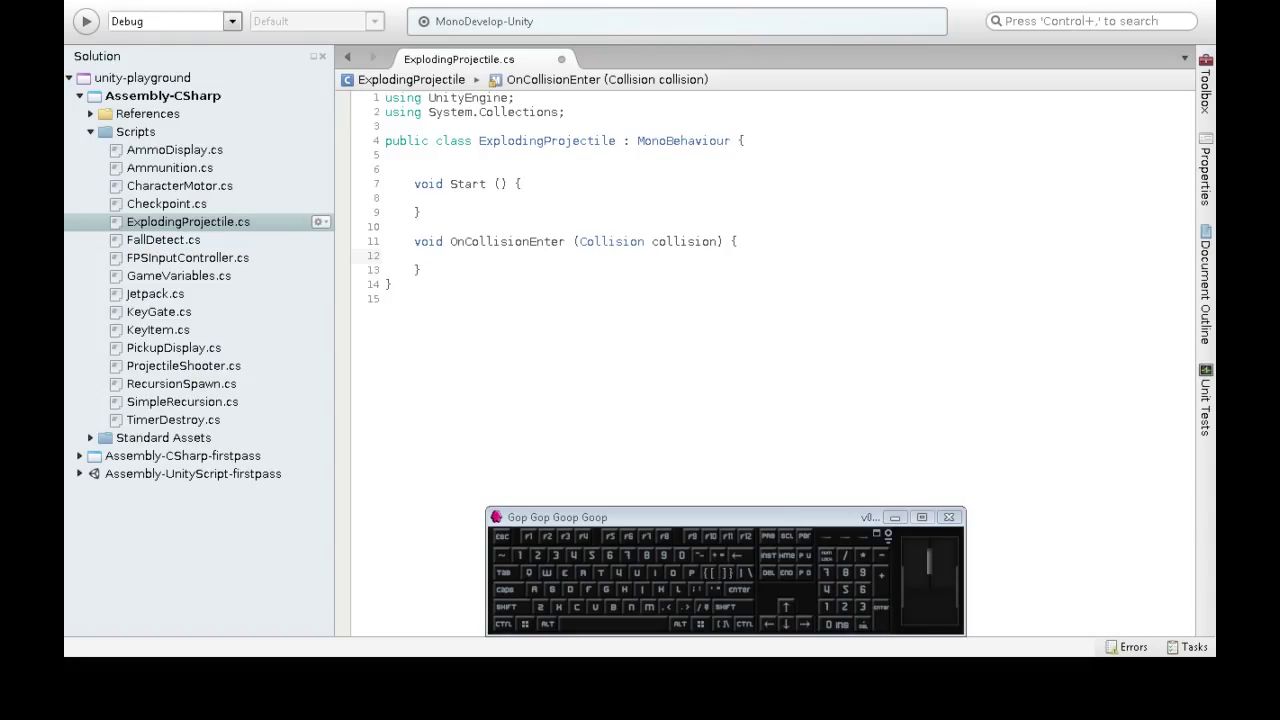
pyautogui.write('Destroy (')
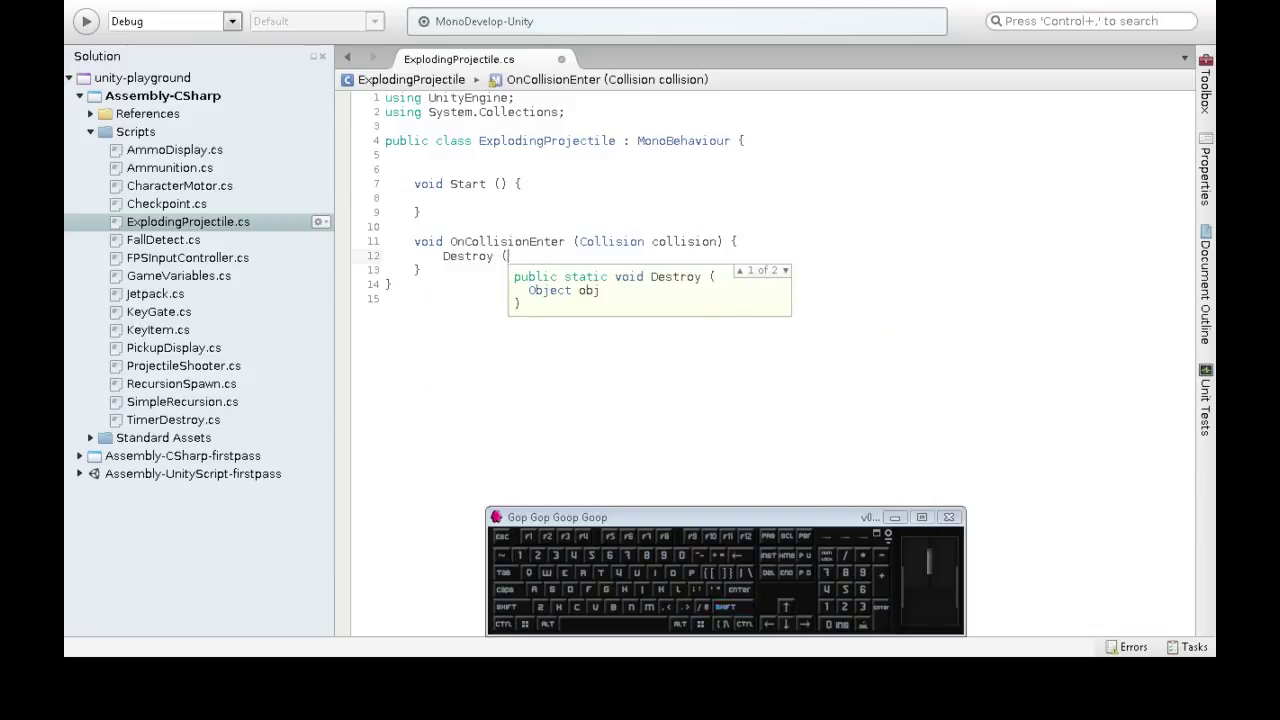
pyautogui.write('gameObject);')
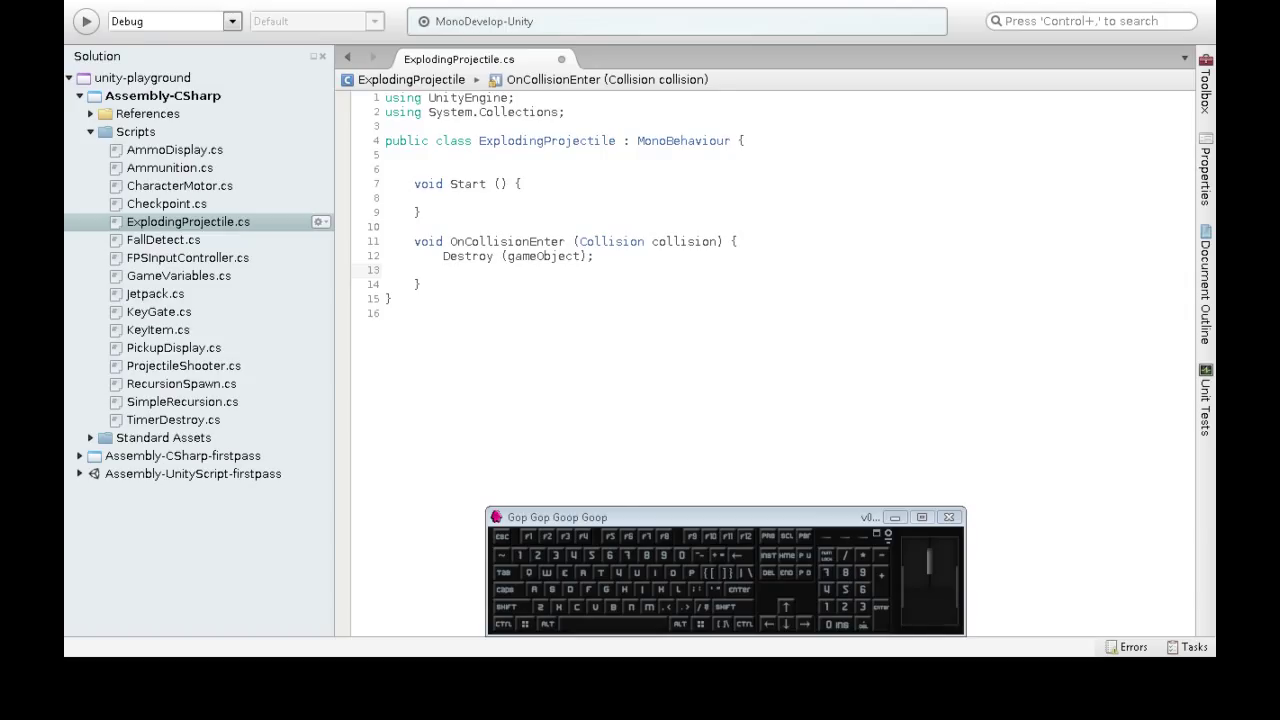
# Start a line loading "Fireworks" via Resources.Load as a GameObject.
pyautogui.write('gameo')
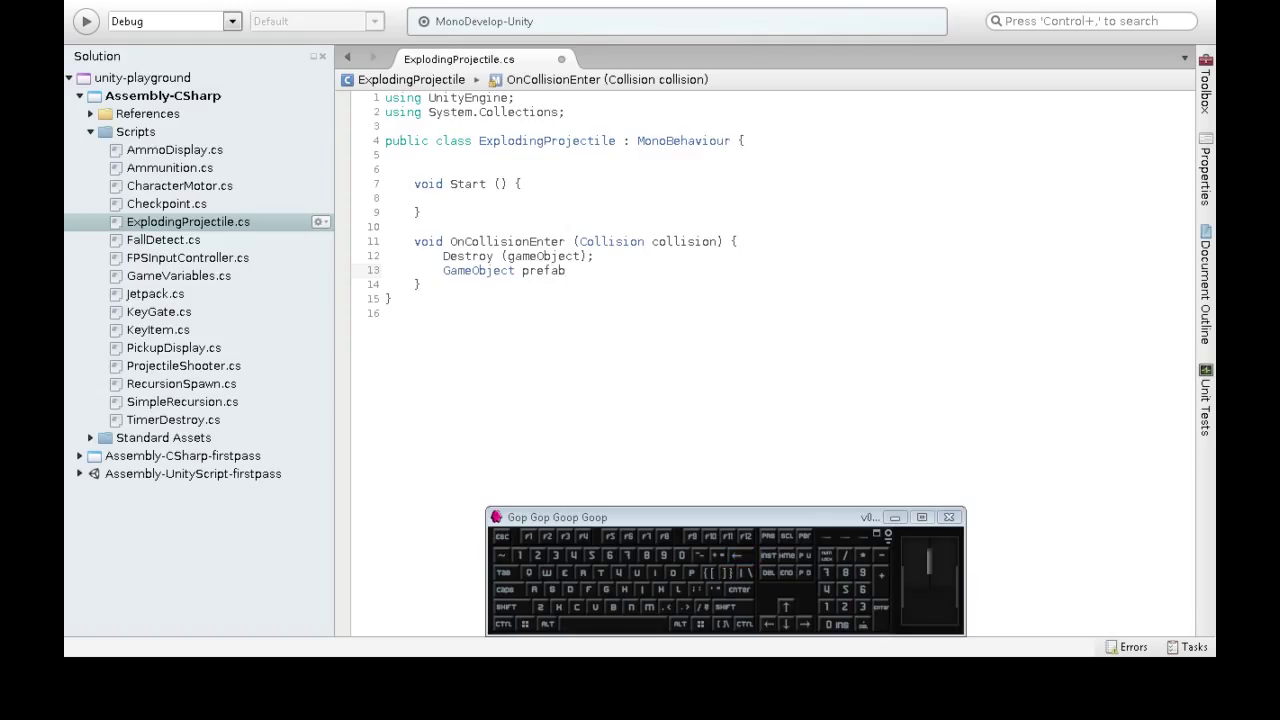
pyautogui.write('=Resources')
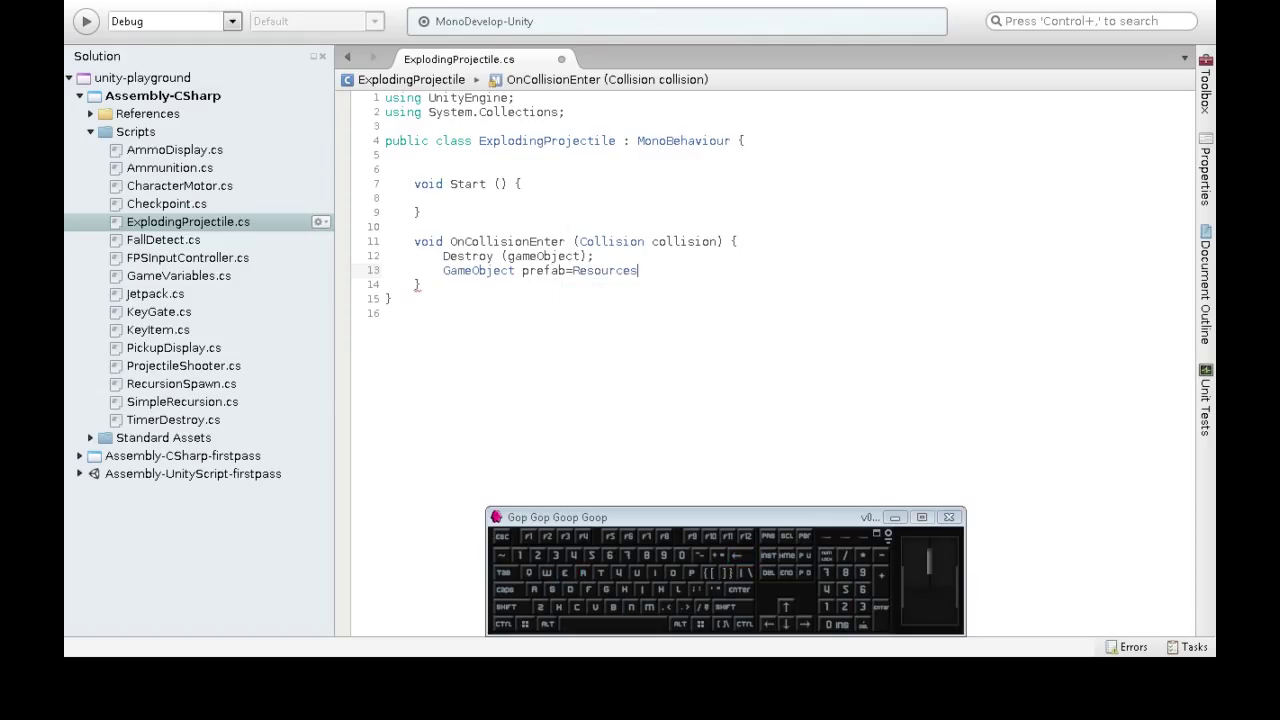
pyautogui.write('.Load (')
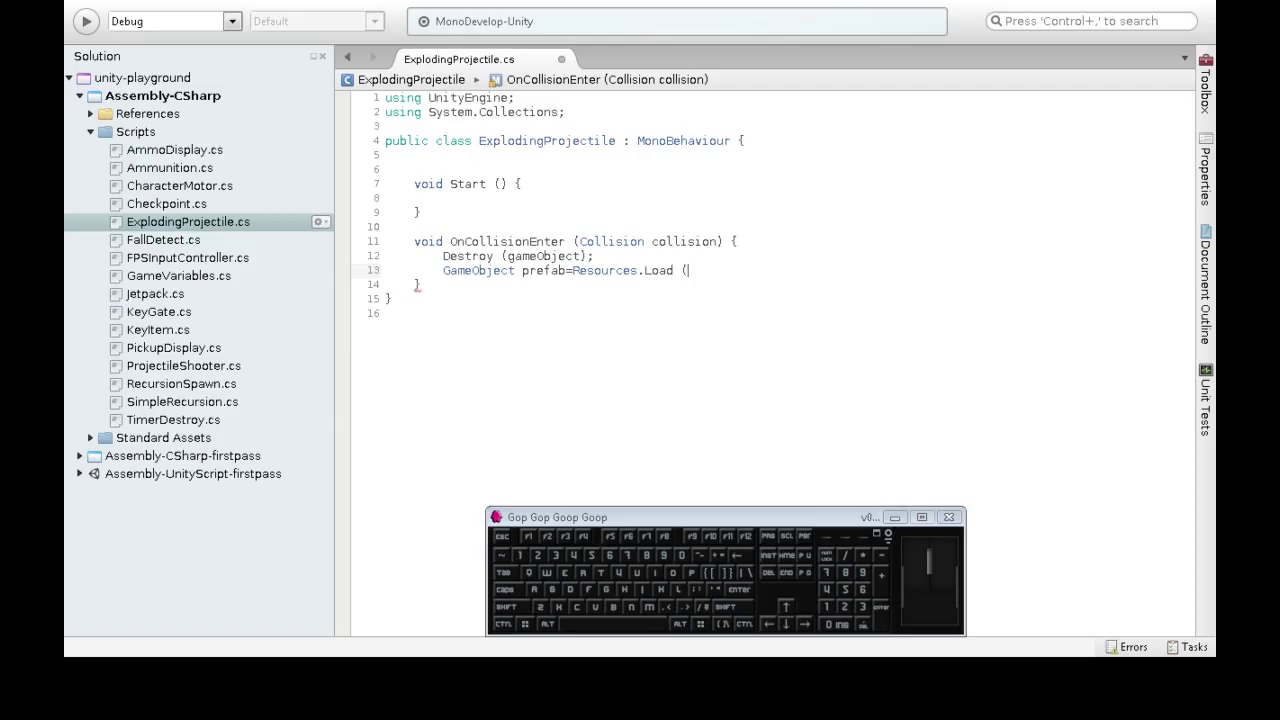
pyautogui.write('"')
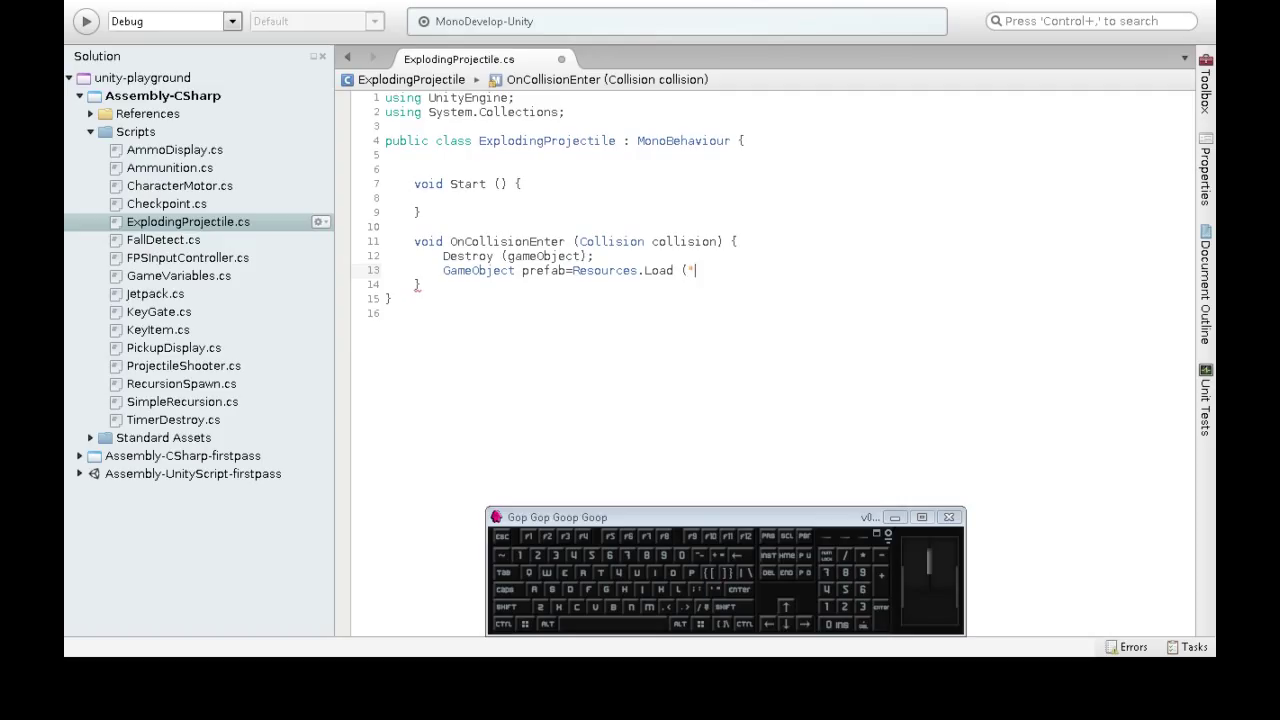
pyautogui.write('Fireworks"')
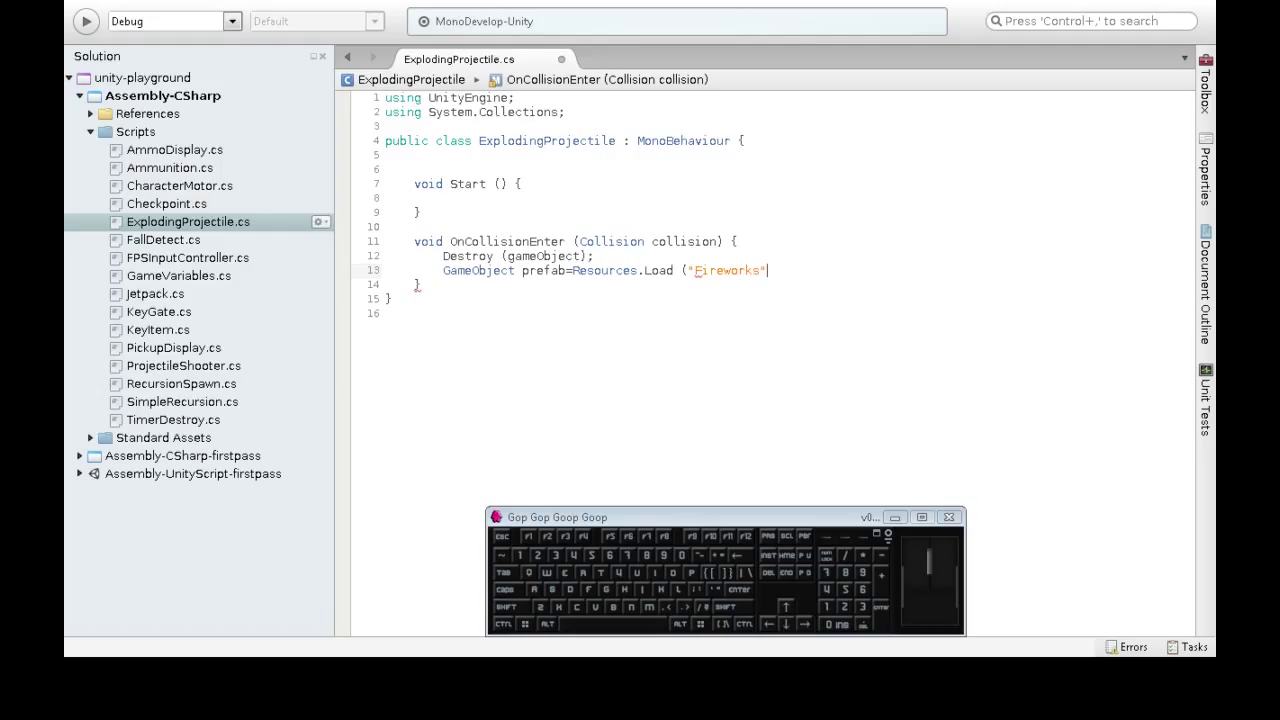
pyautogui.write('as gameObject;')
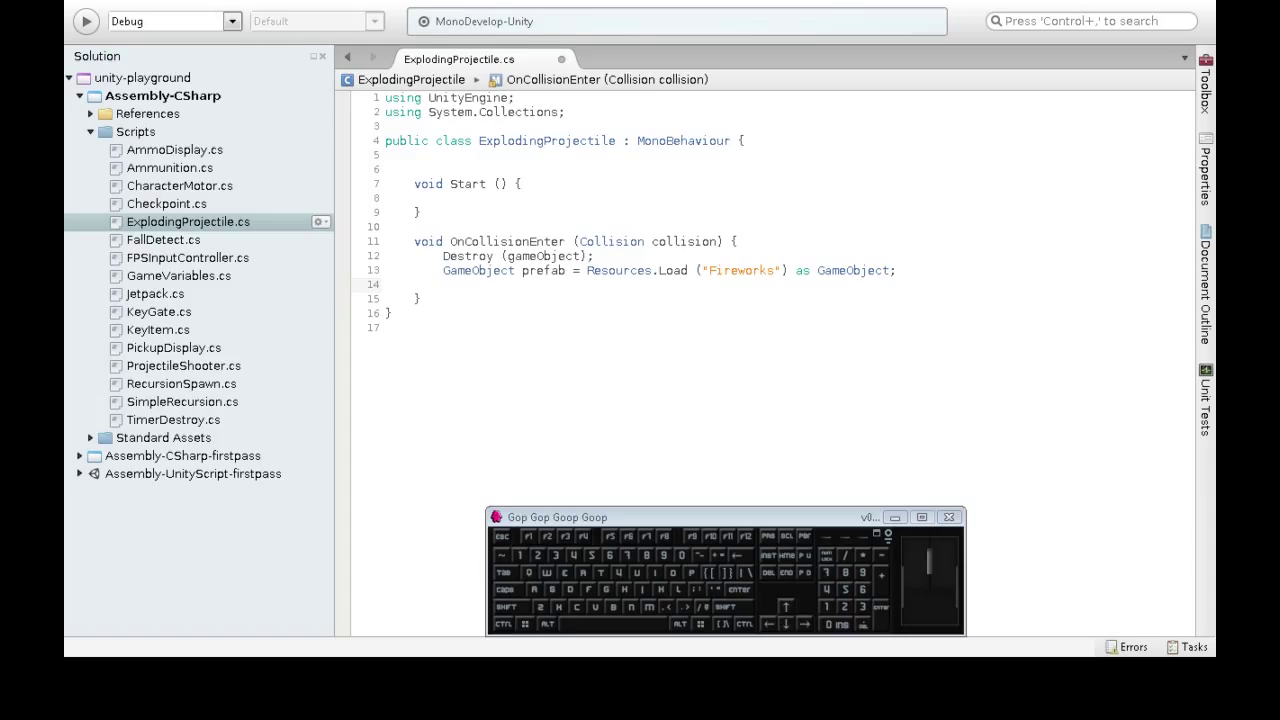
# Instantiate the prefab into a fireworks variable at the projectile's transform position.
pyautogui.write('gameo')
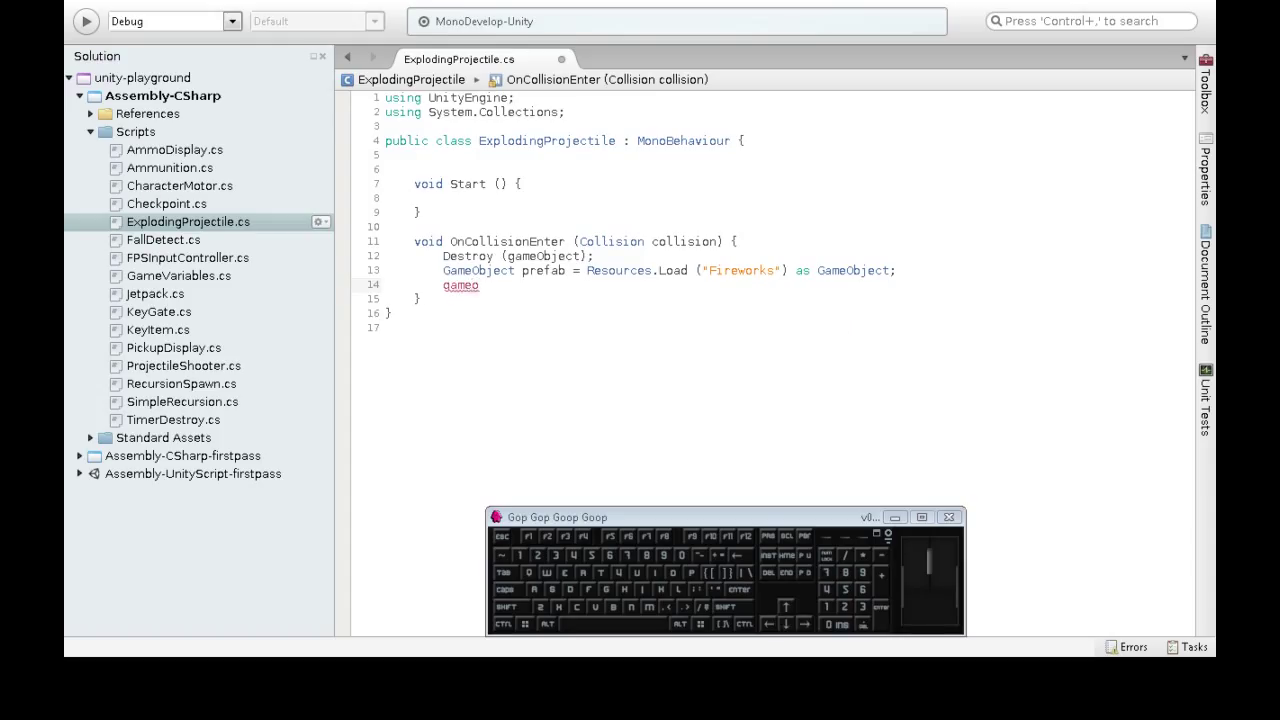
pyautogui.write('GameObject')
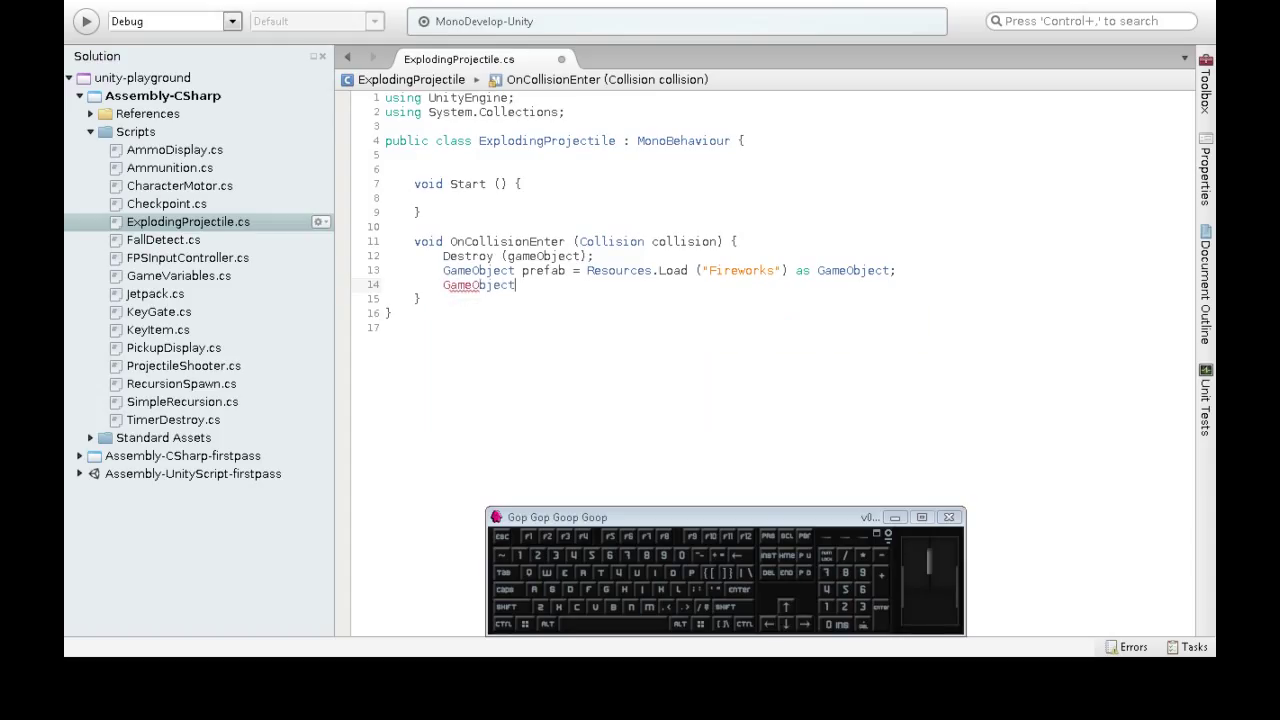
pyautogui.write('fireworks')
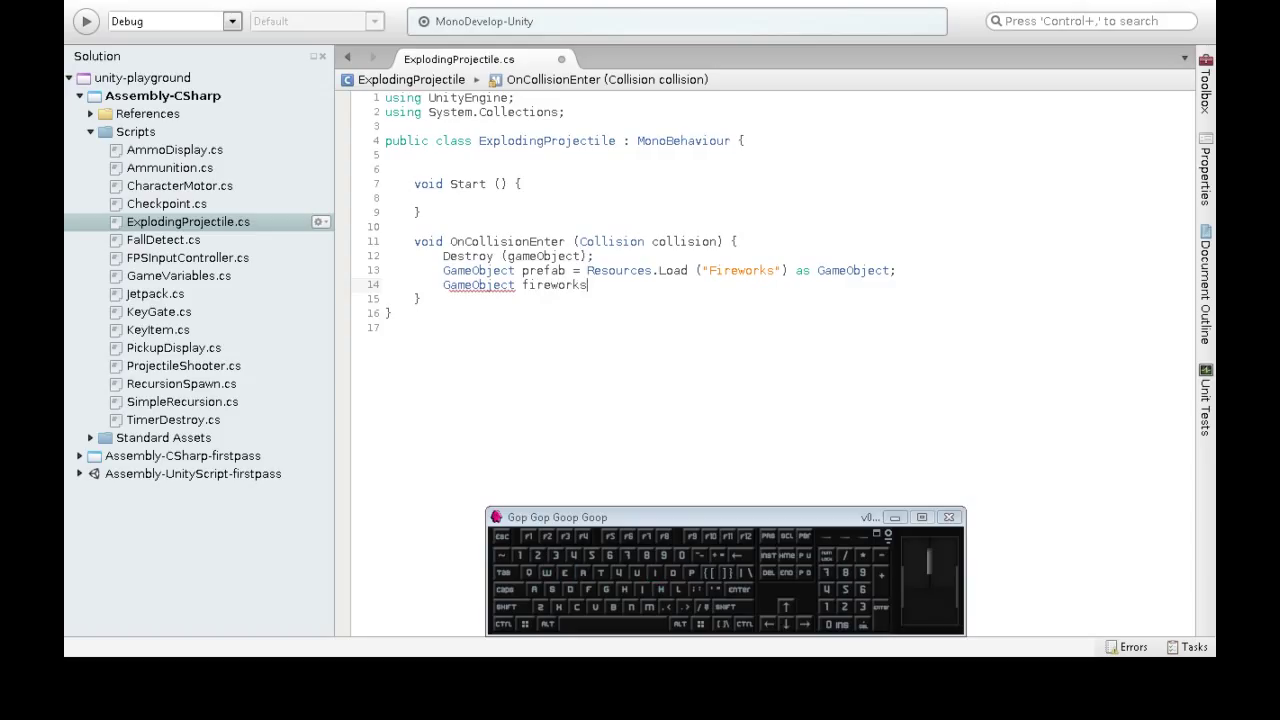
pyautogui.write('=')
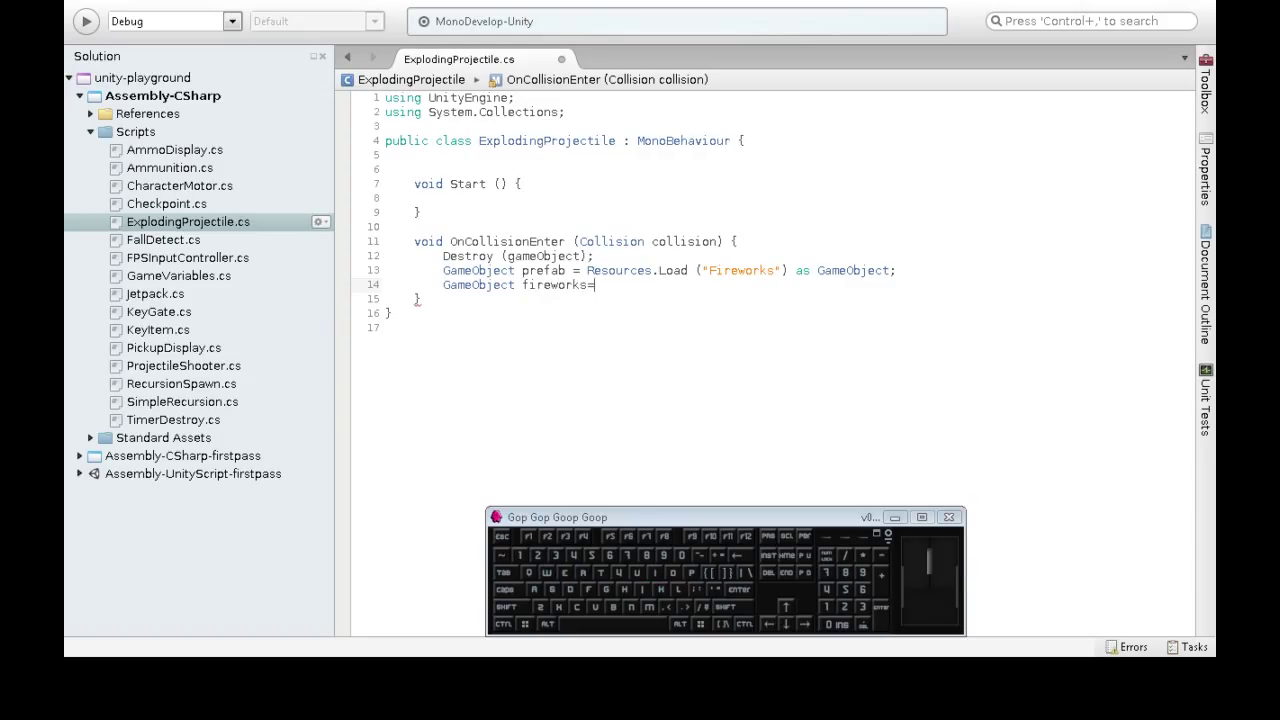
pyautogui.write('Instantiate(')
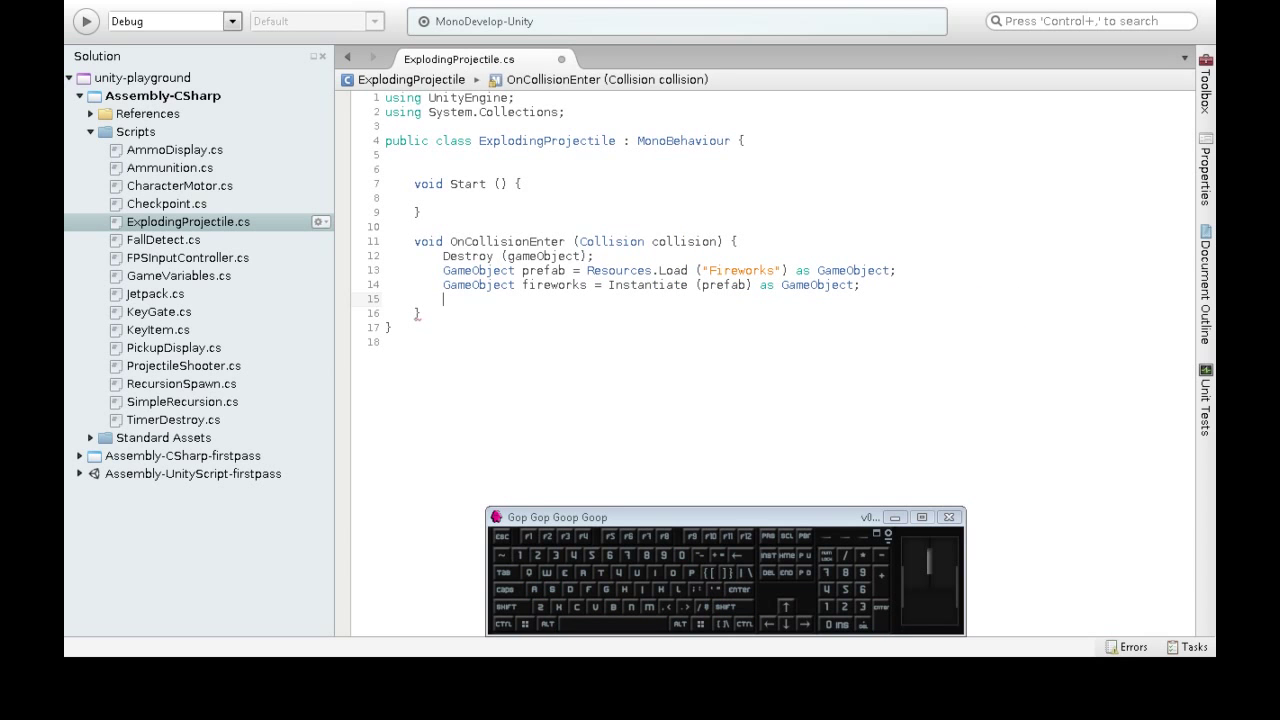
pyautogui.write('fireworks.transform.position = transform.position;')
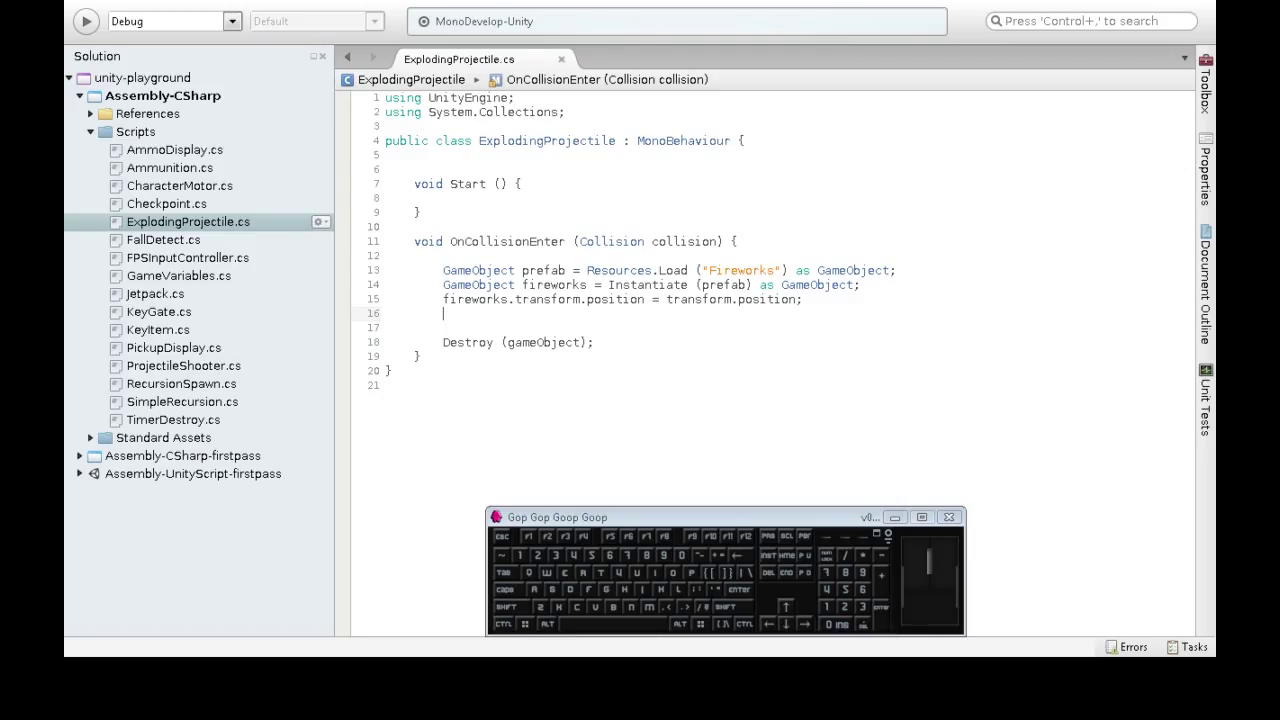
# Add Destroy (fireworks, 5); above Destroy (gameObject); and save.
pyautogui.moveTo(443, 270); pyautogui.dragTo(800, 299)
pyautogui.write('Destroy (f')
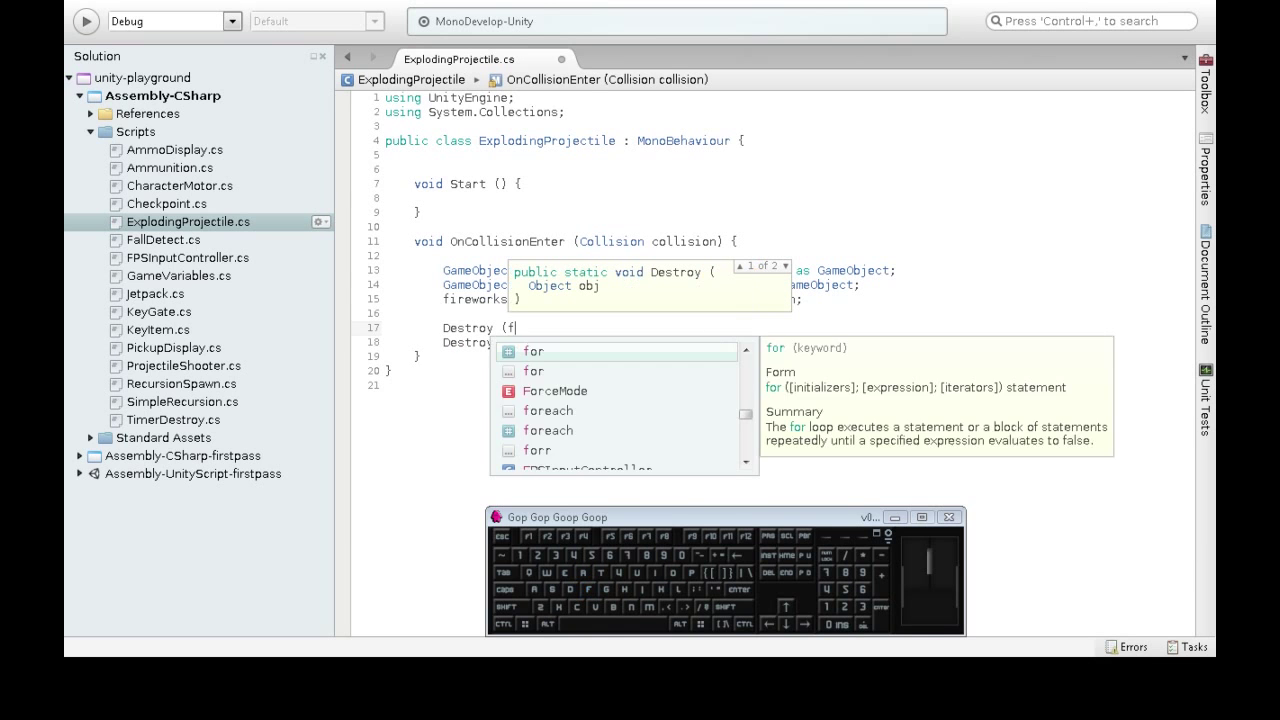
pyautogui.write('ireworks, 5);')
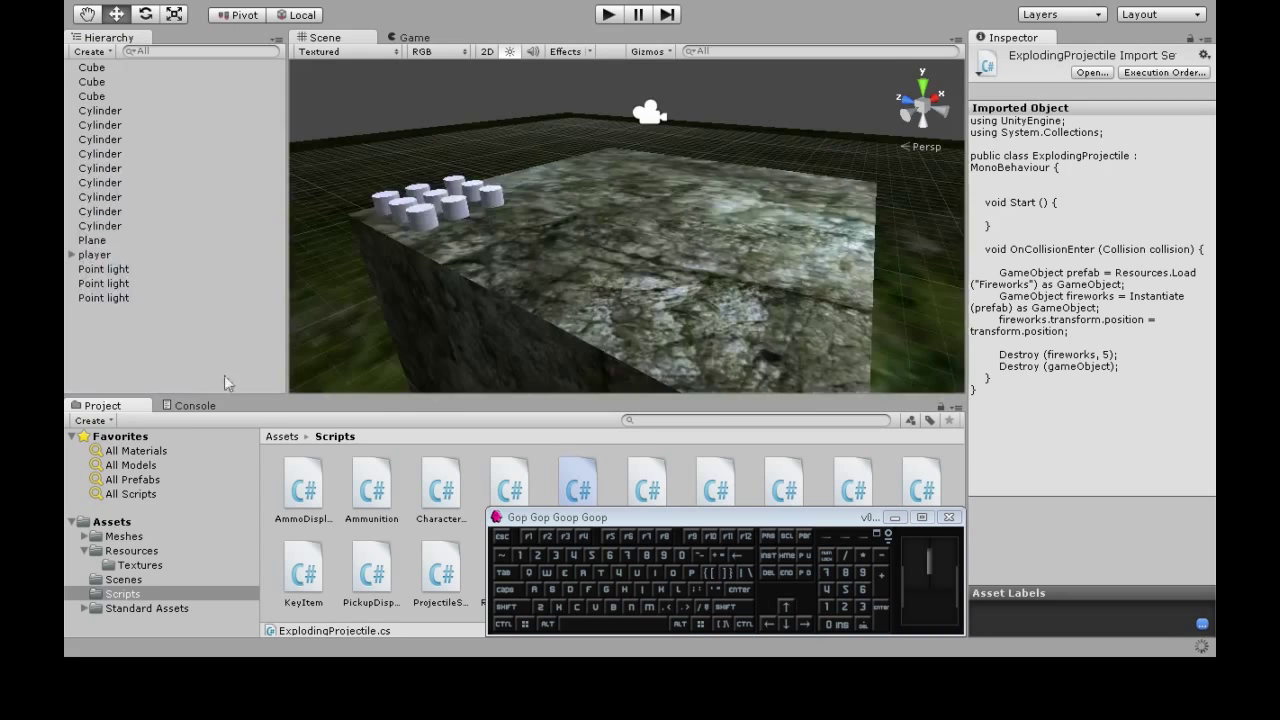
pyautogui.moveTo(140, 552)
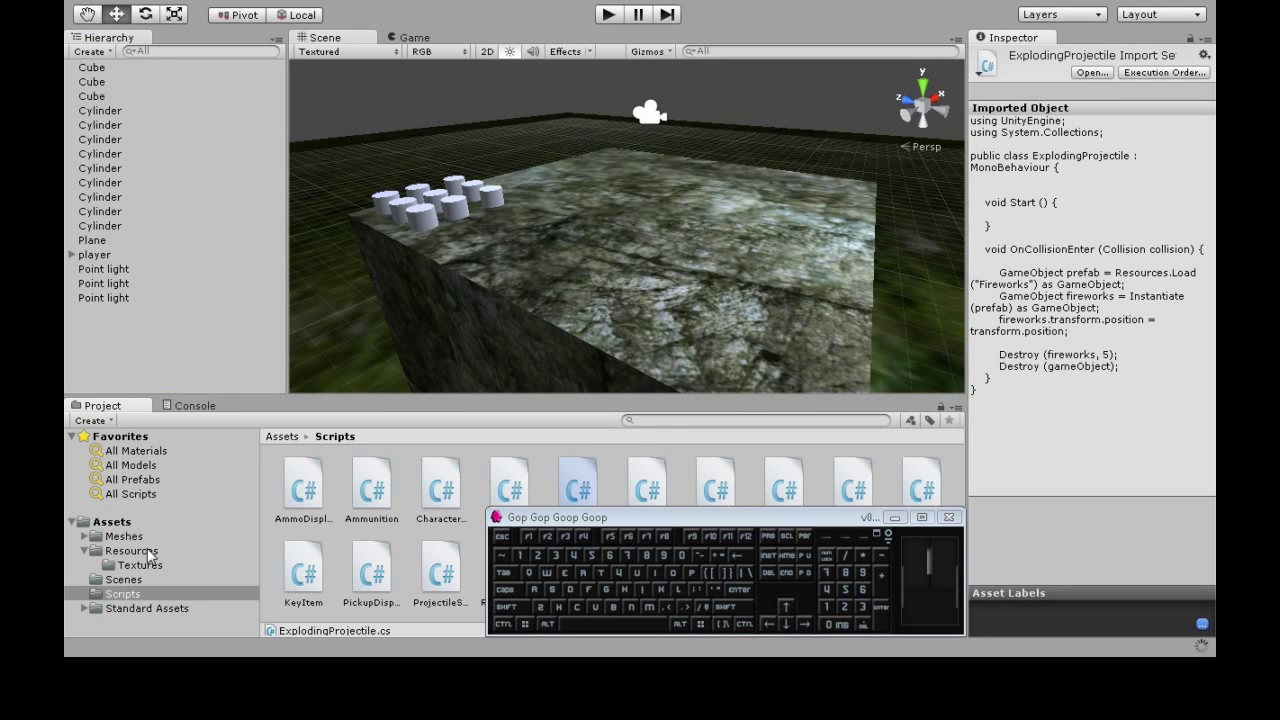
# Inspect the projectile prefab in Resources, briefly checking the scene's cylinder and cube.
pyautogui.click(131, 550)
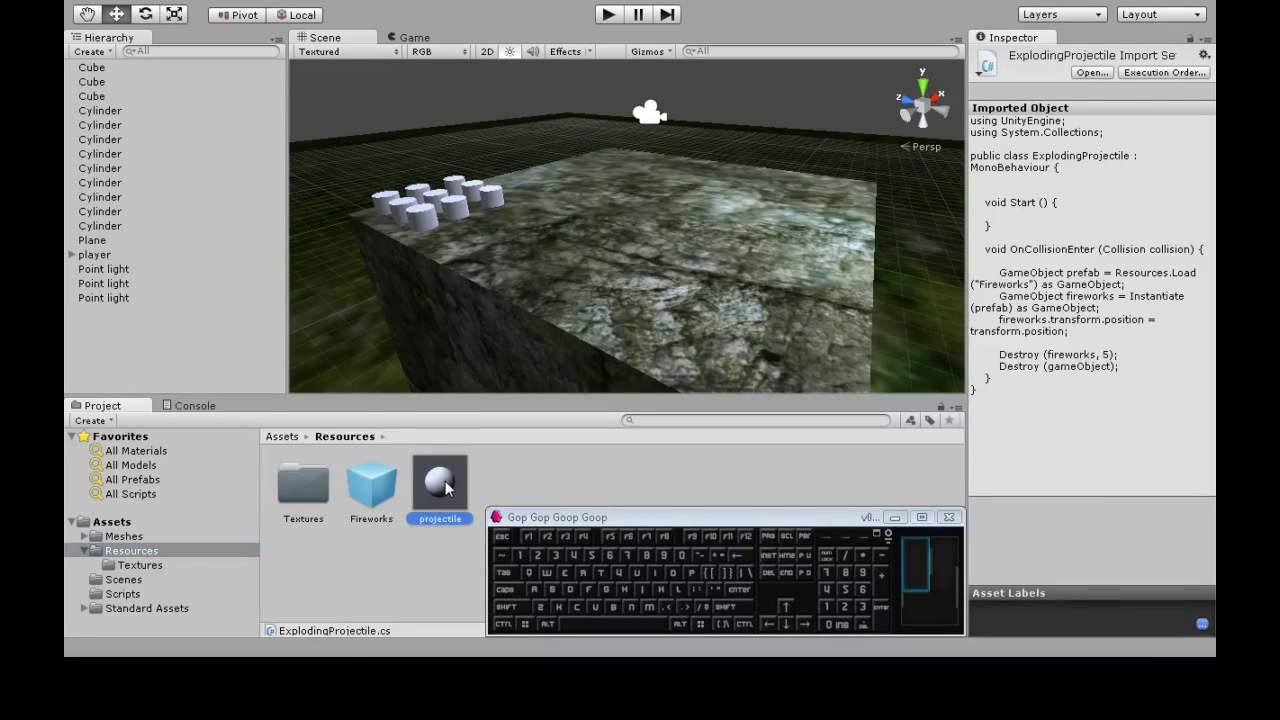
pyautogui.click(439, 480)
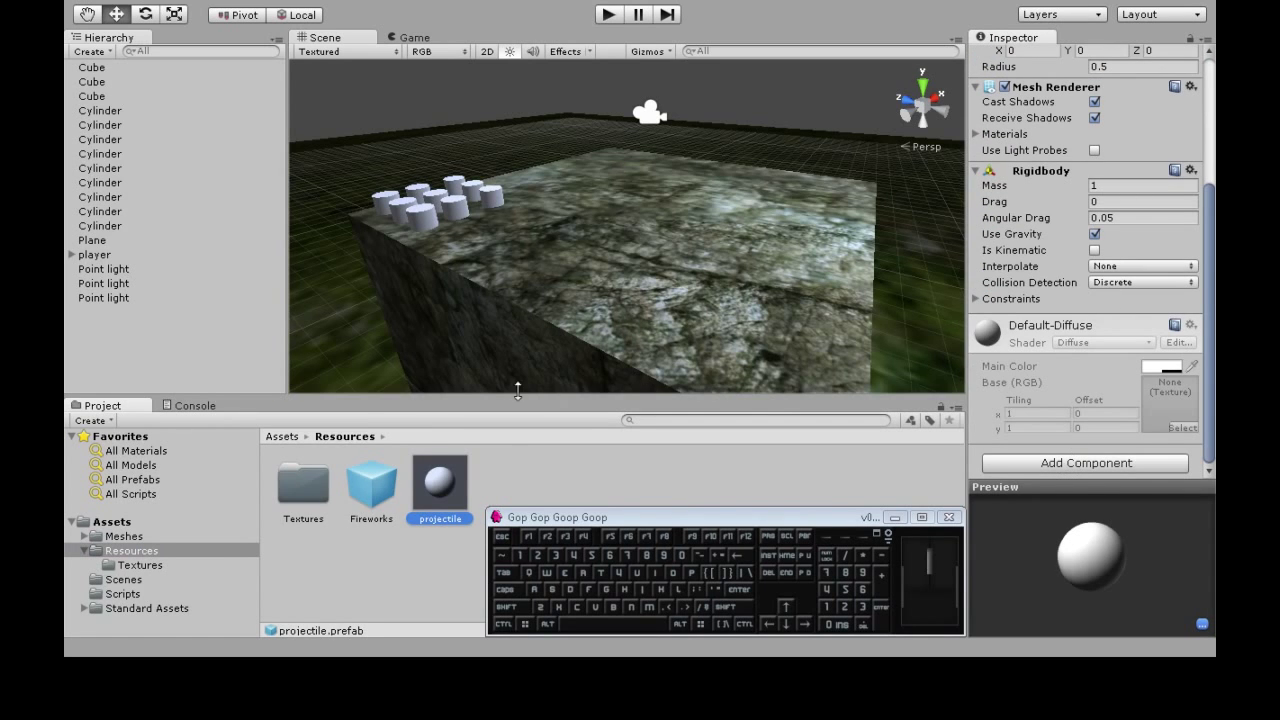
pyautogui.click(100, 225)
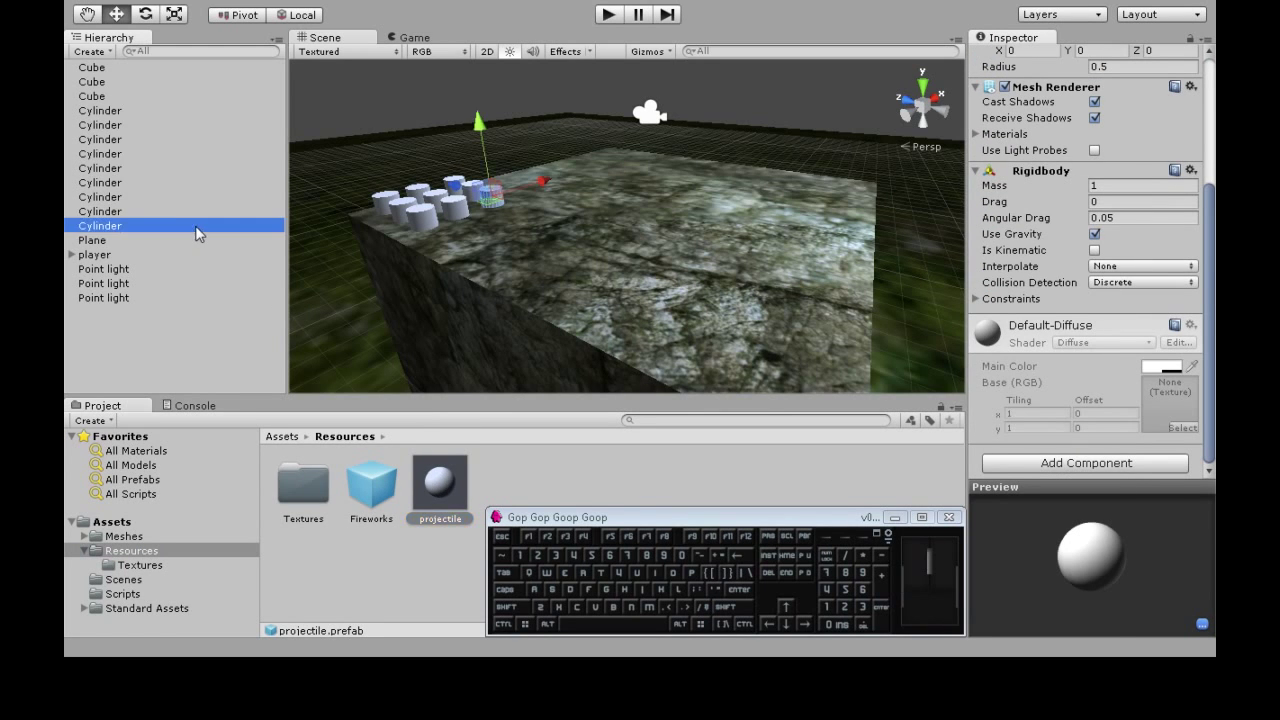
pyautogui.click(91, 81)
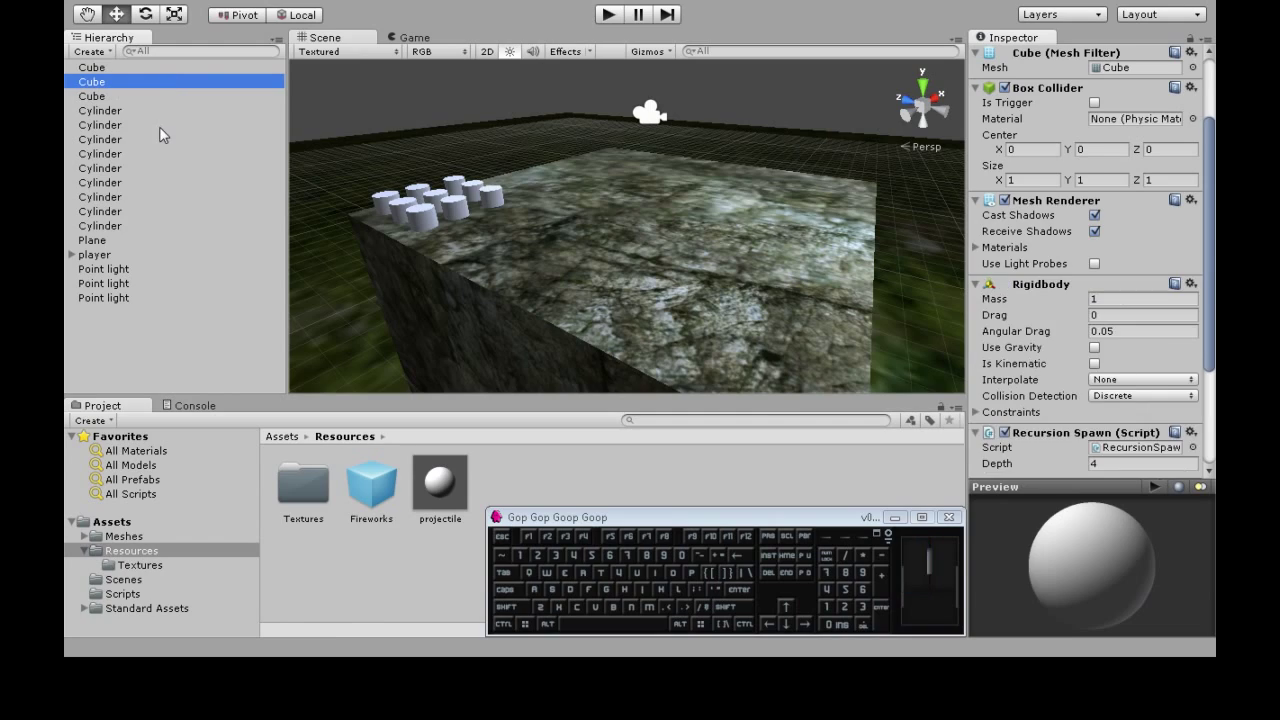
pyautogui.click(438, 481)
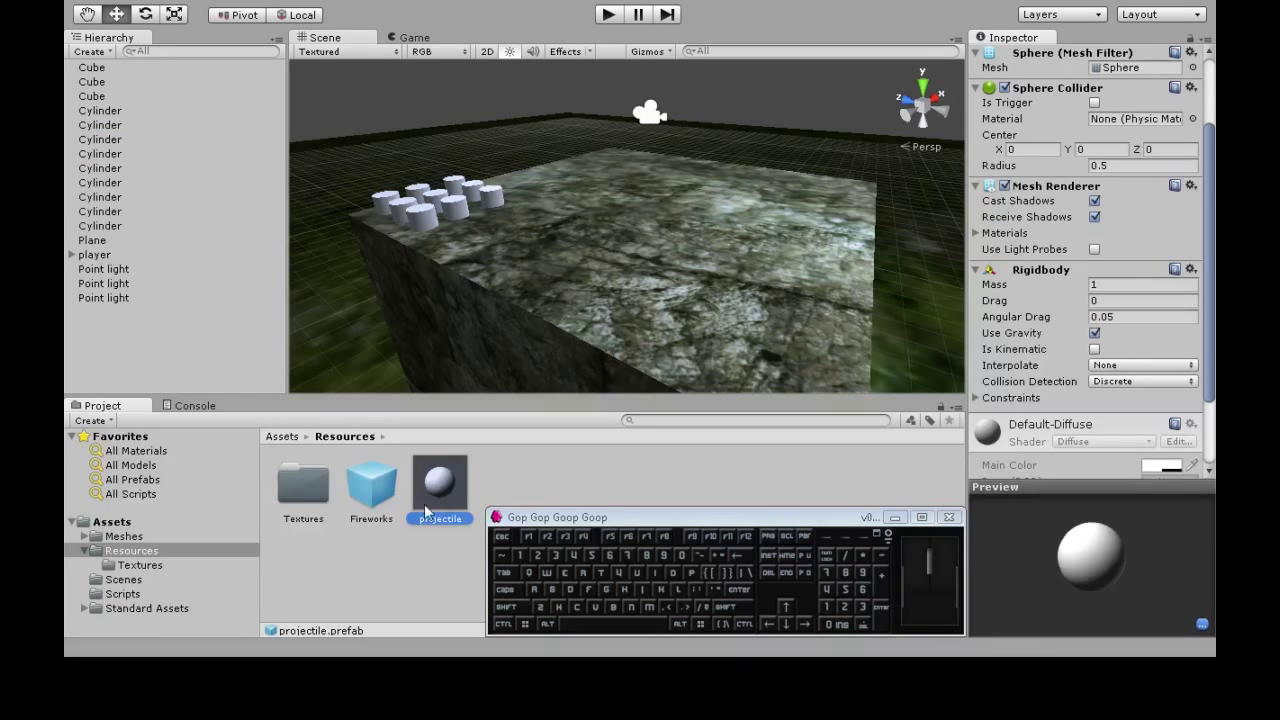
# Search components for 'expl' to find the Exploding Projectile script.
pyautogui.write('timer')
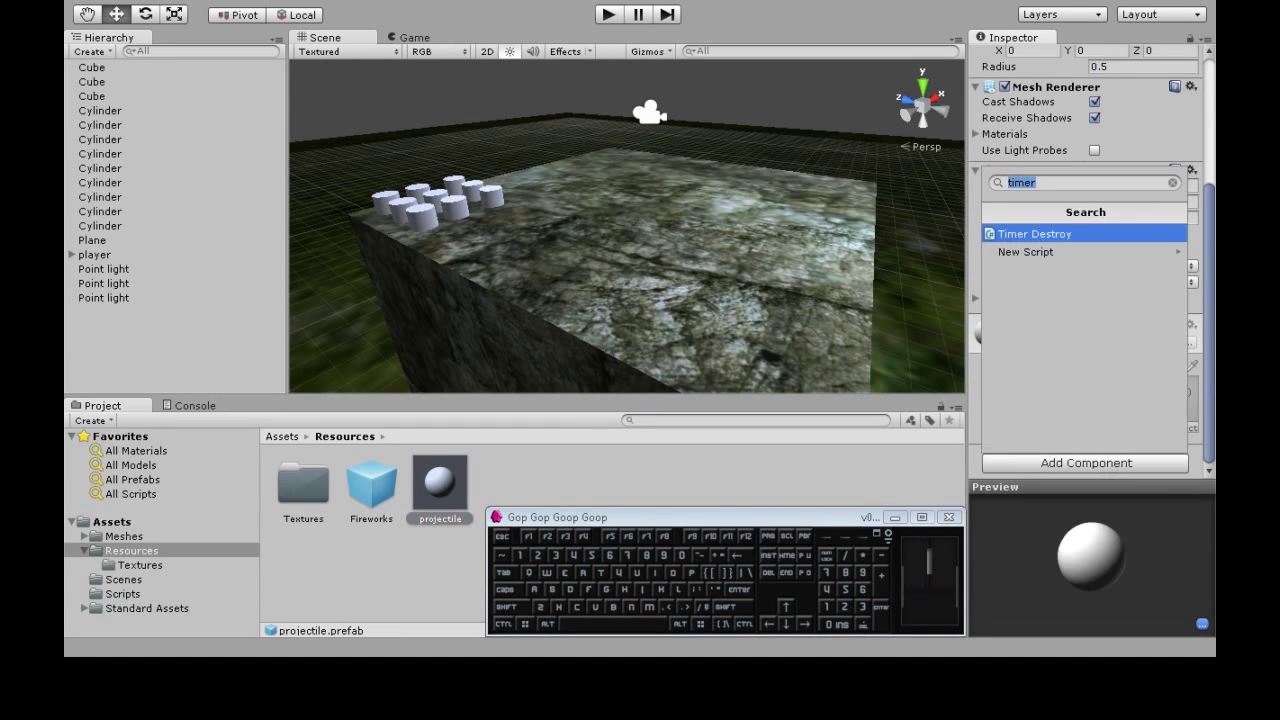
pyautogui.write('expl')
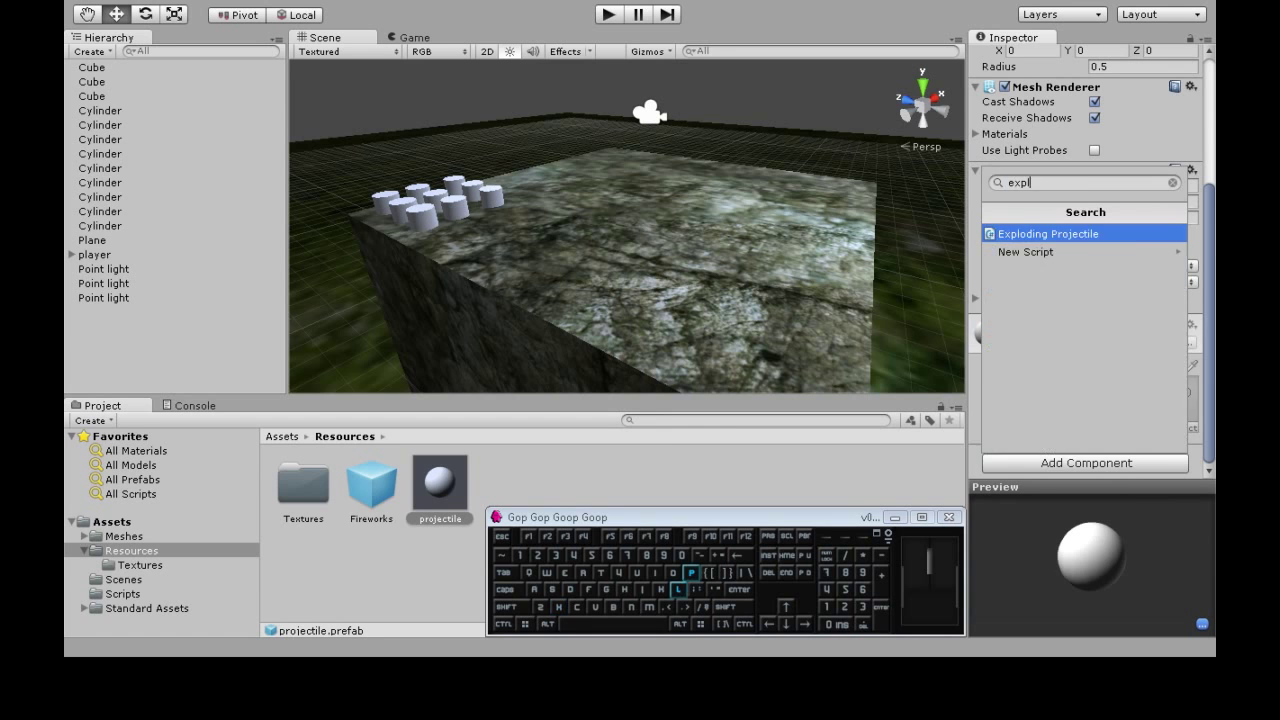